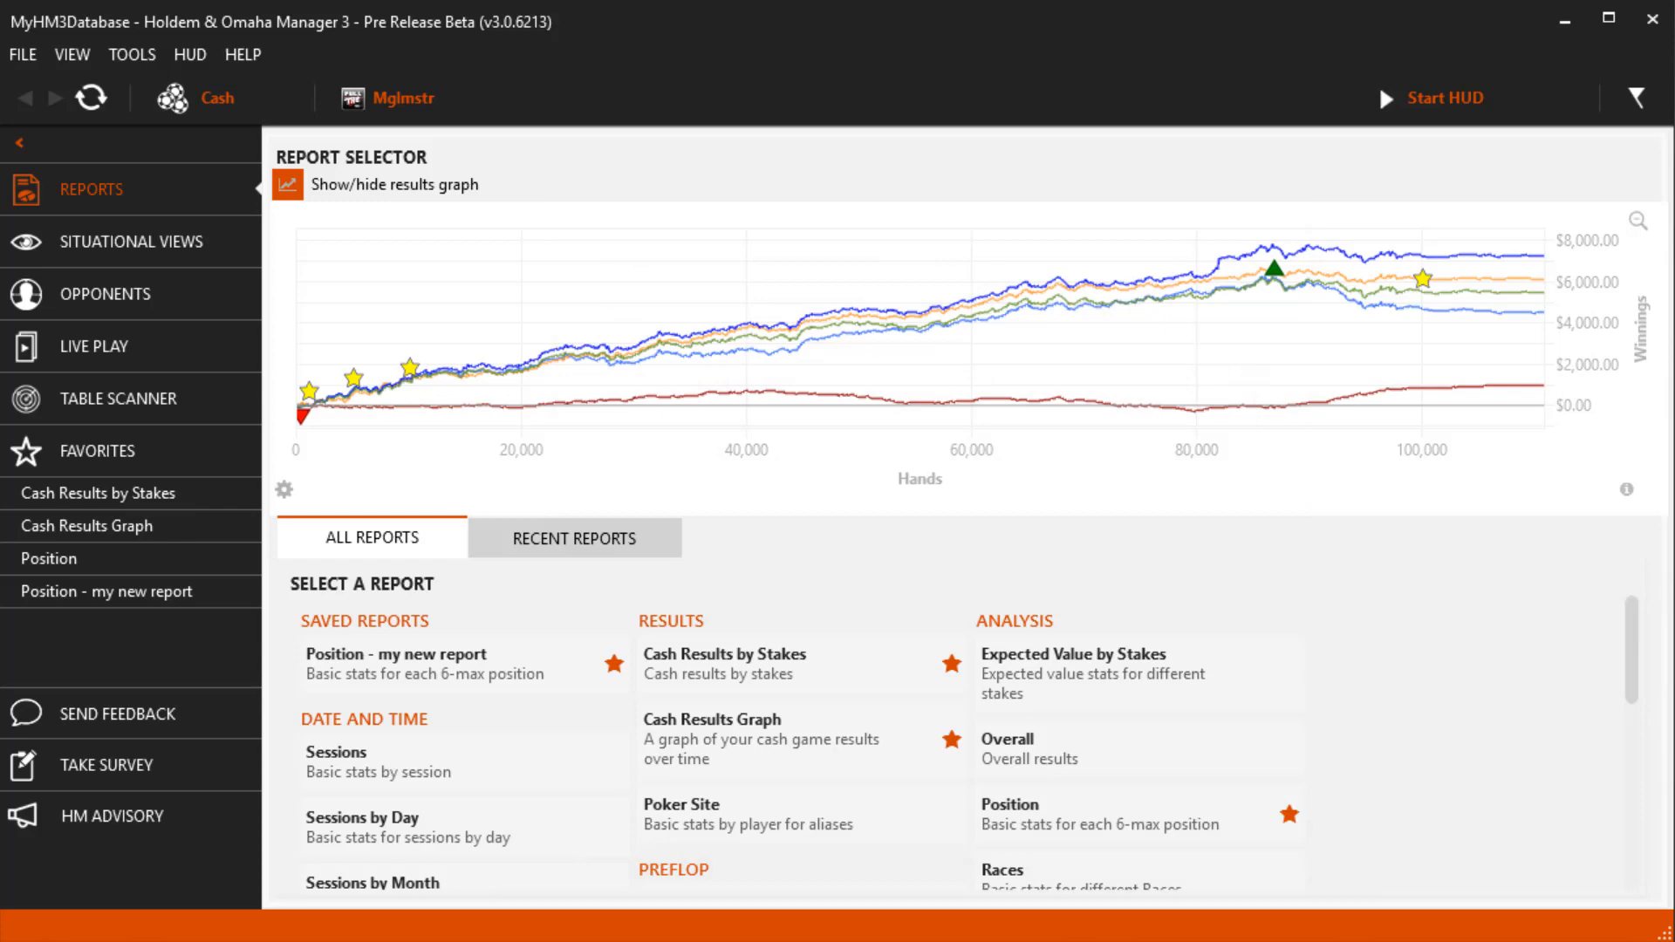
Step: Show the Position report from the Analysis group with its quick filters list displayed
{"action": "left_click", "coordinate": [1009, 804]}
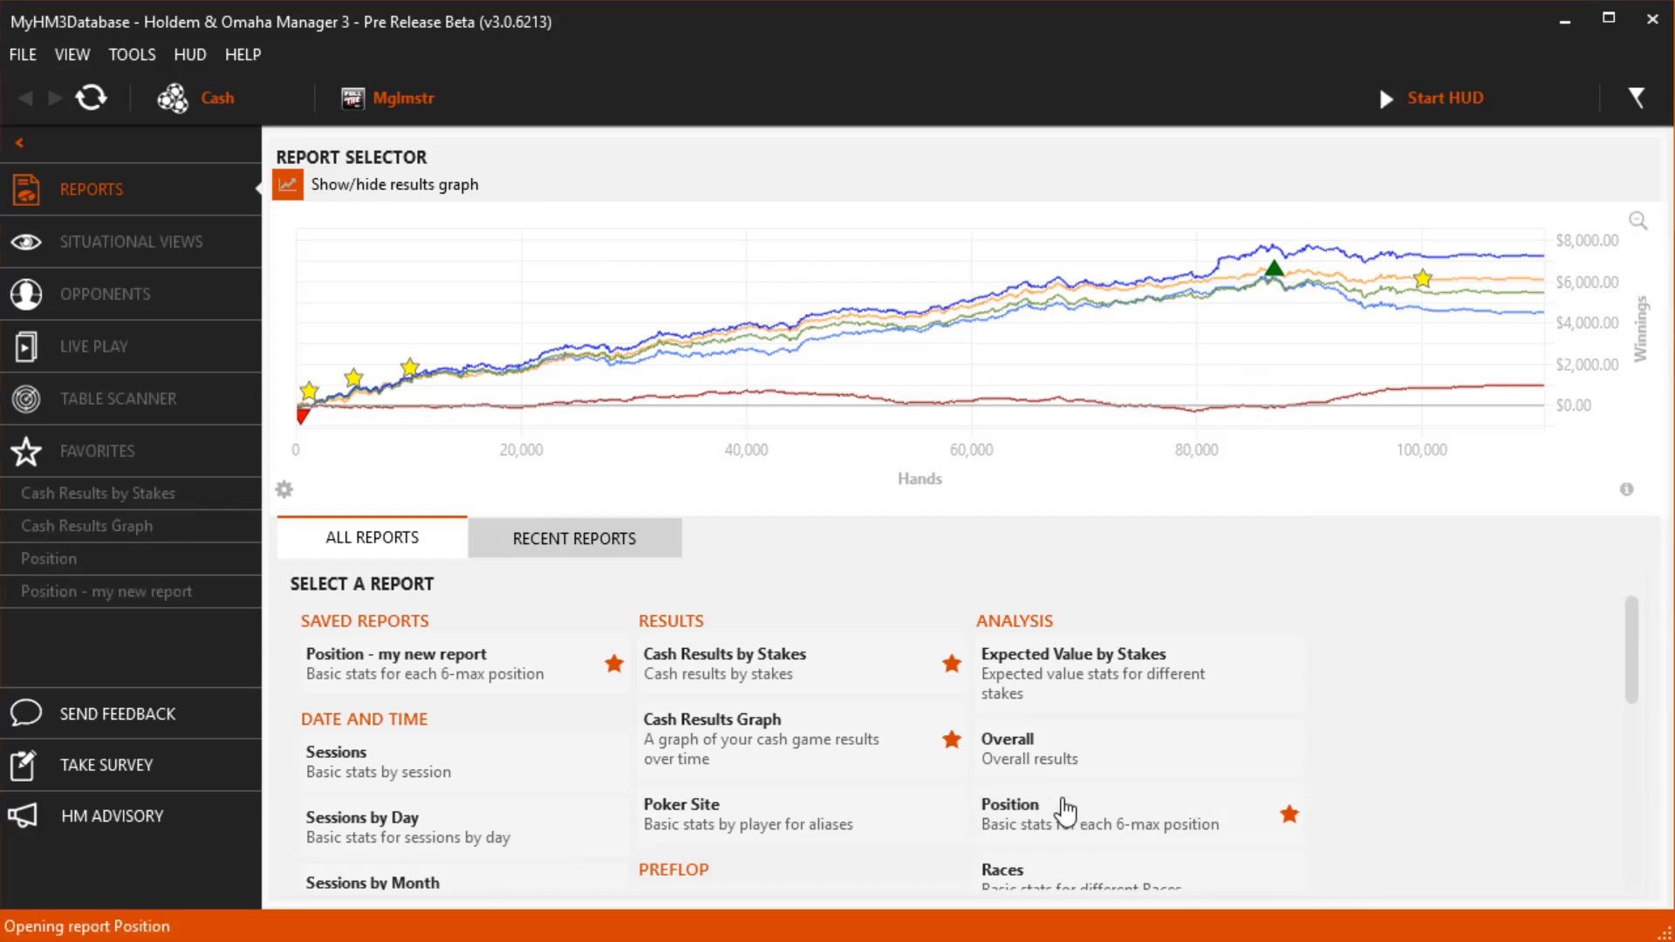
{"action": "left_click", "coordinate": [1011, 812]}
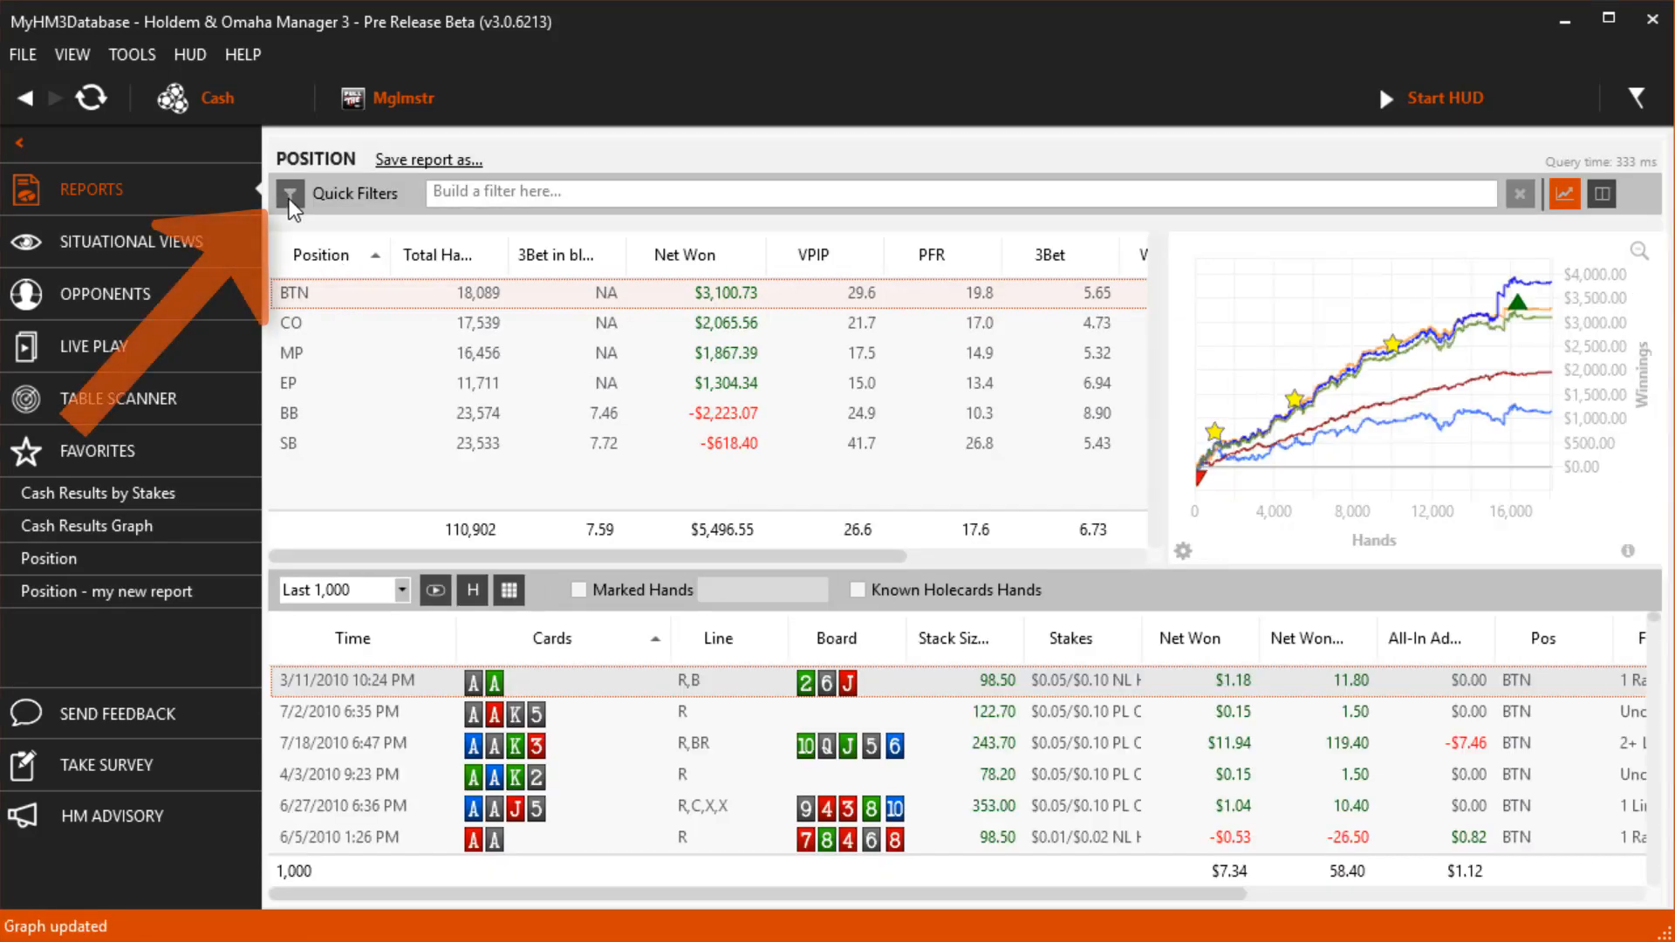
{"action": "left_click", "coordinate": [290, 194]}
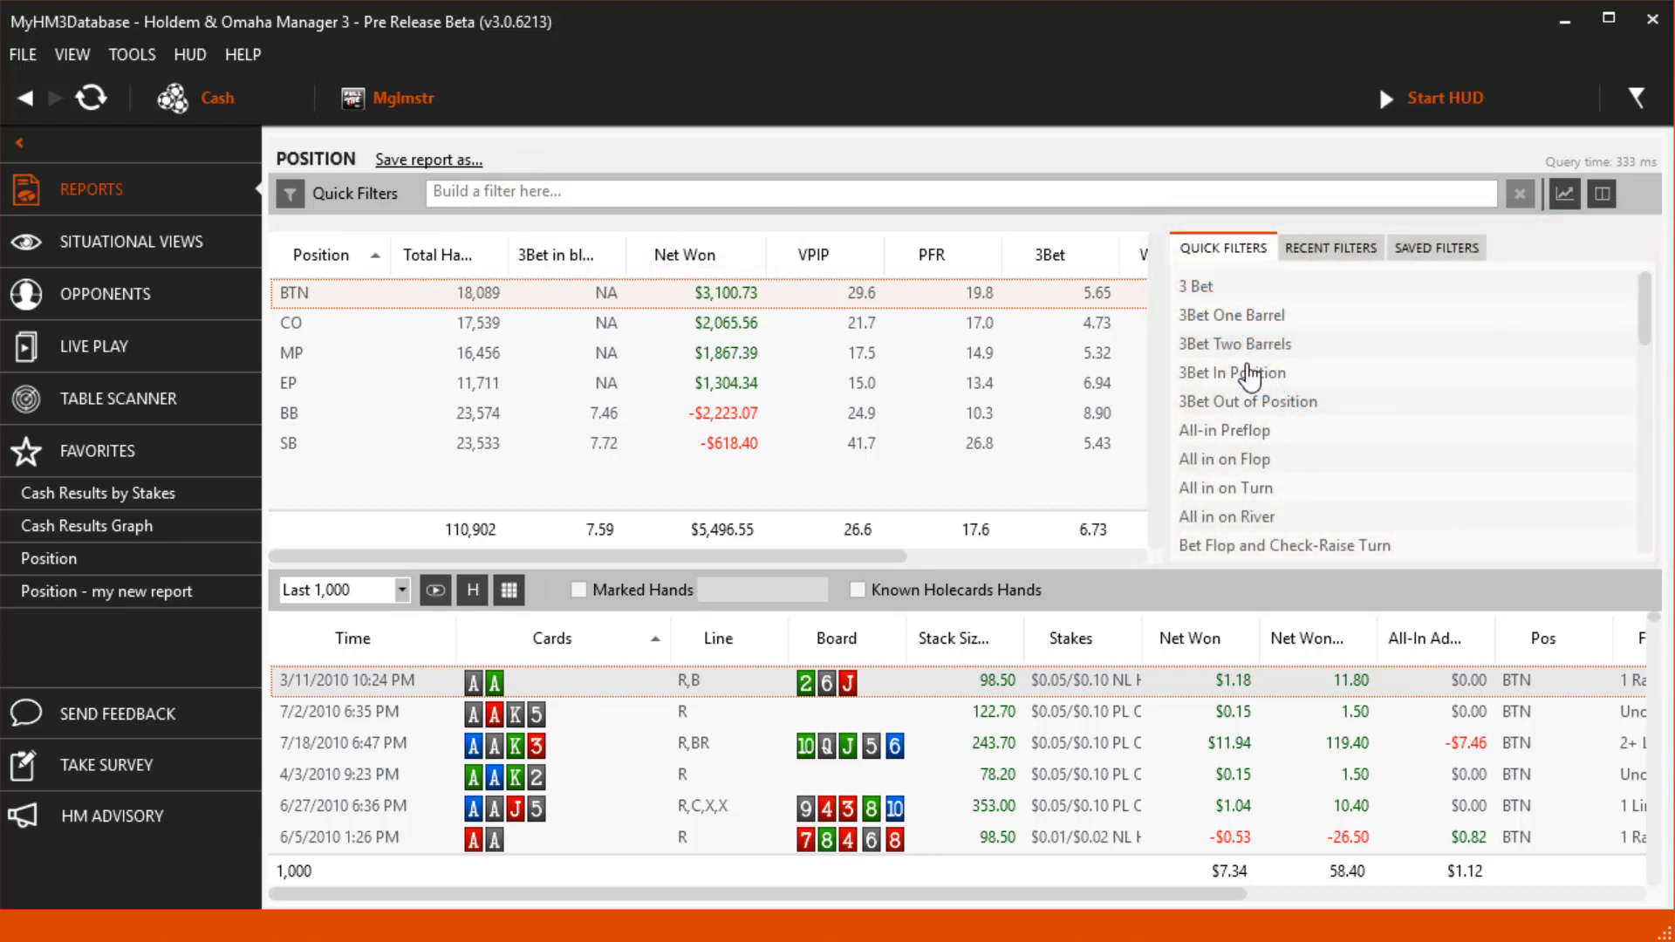
{"action": "left_click", "coordinate": [1232, 374]}
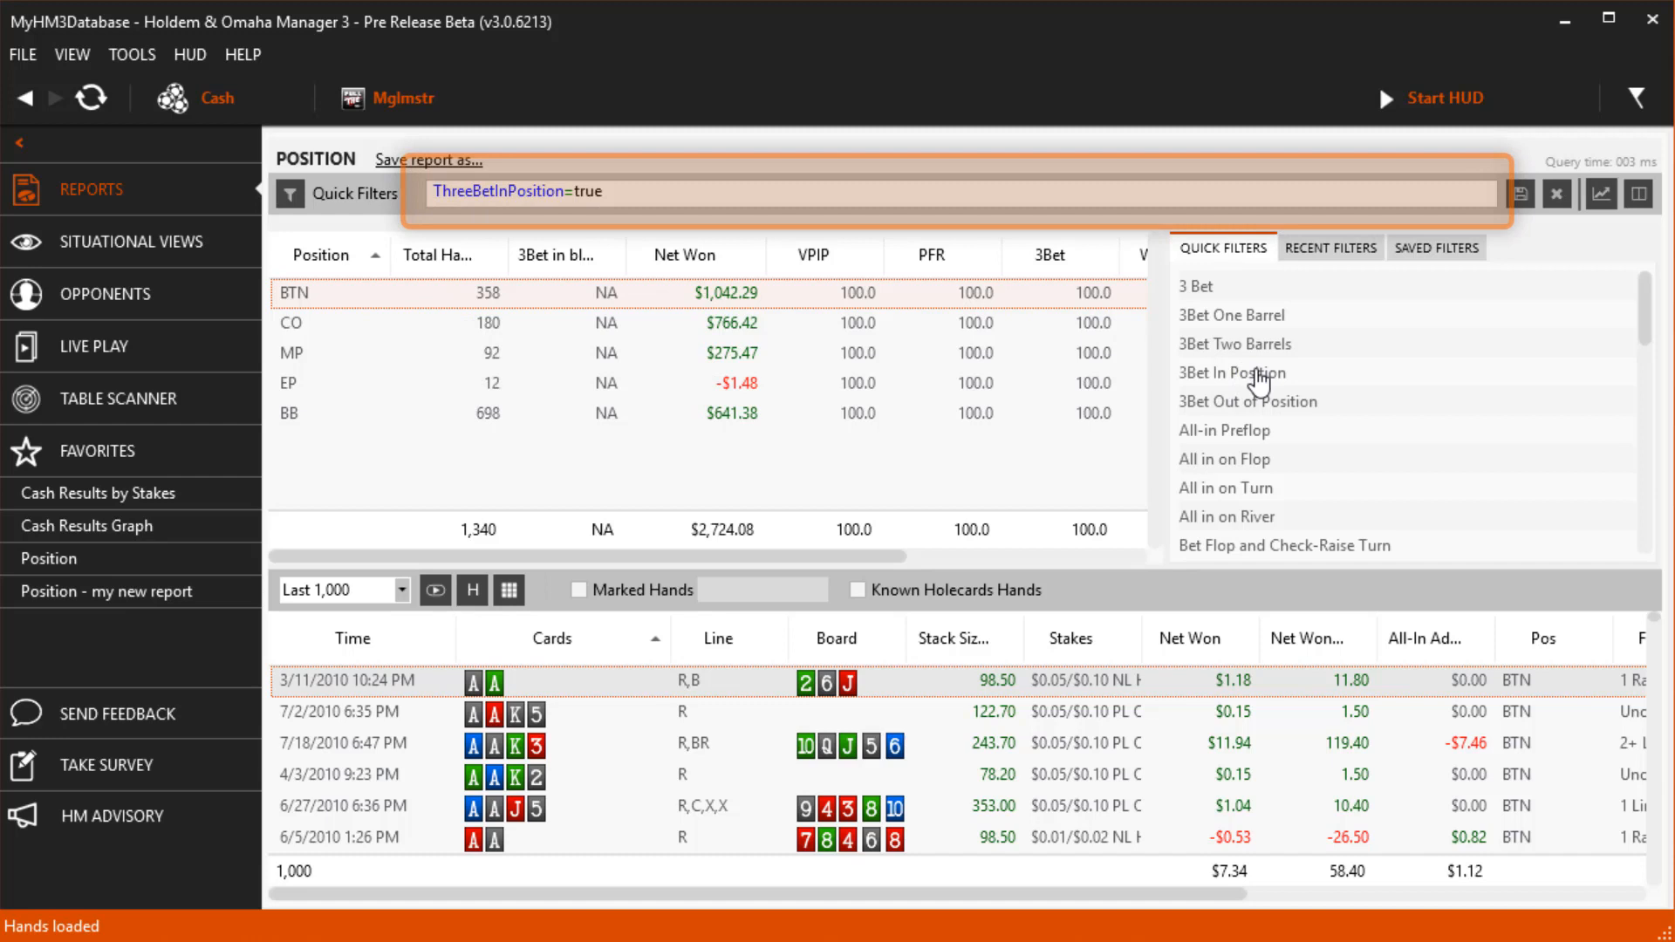
{"action": "left_click", "coordinate": [1225, 516]}
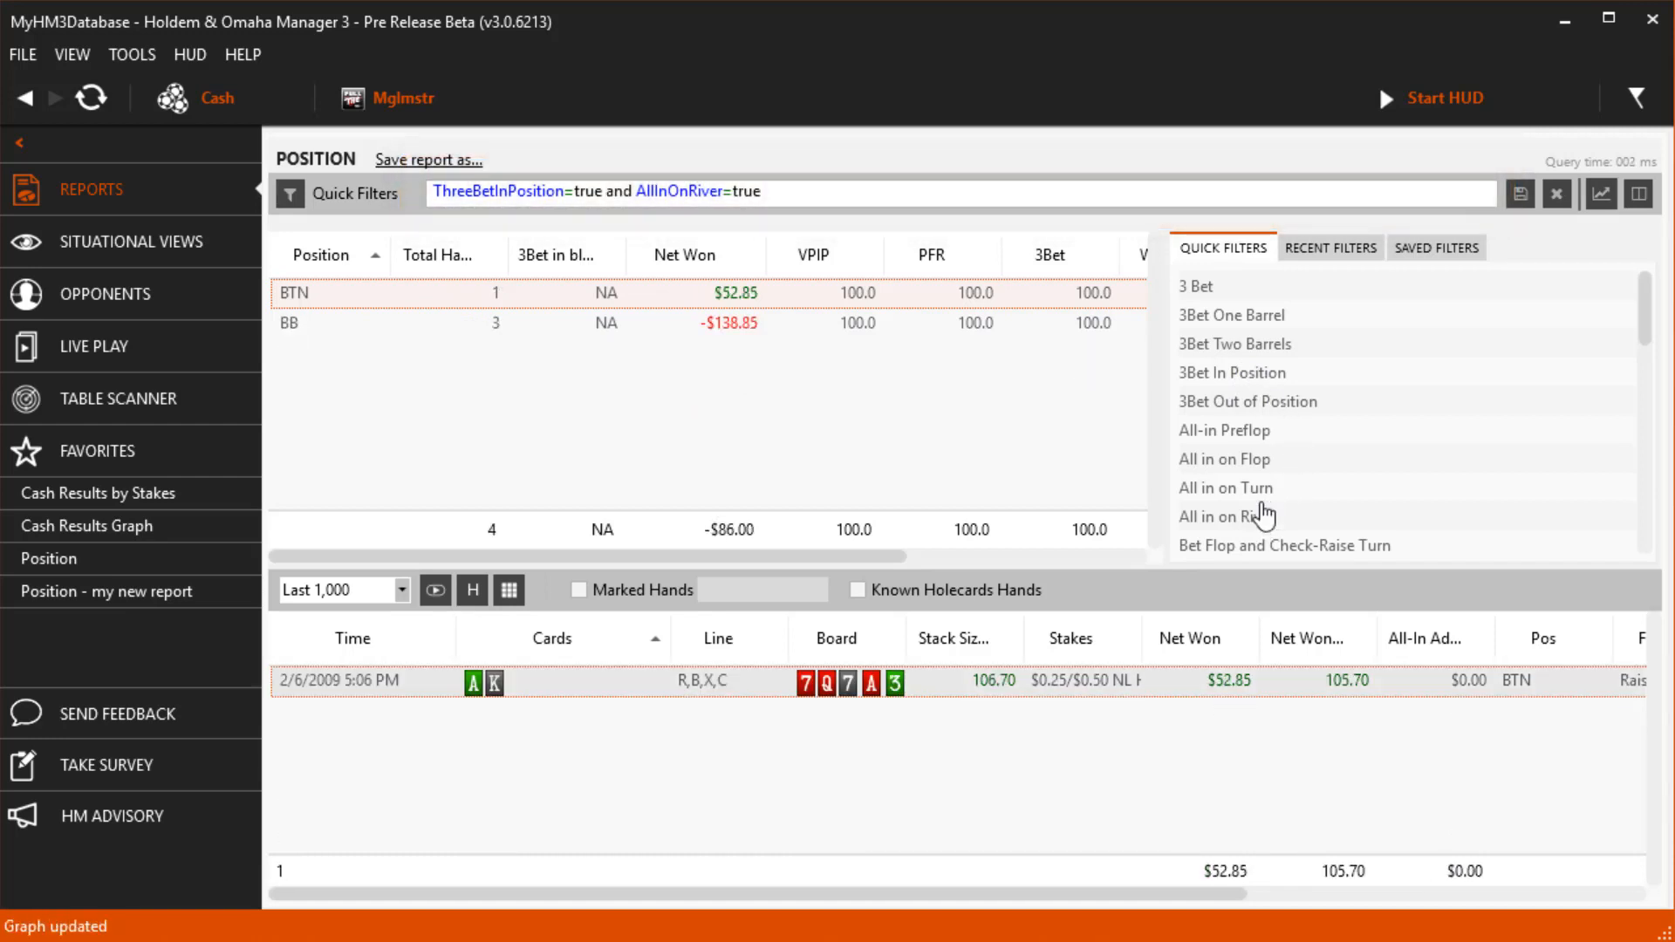
{"action": "mouse_move", "coordinate": [1557, 194]}
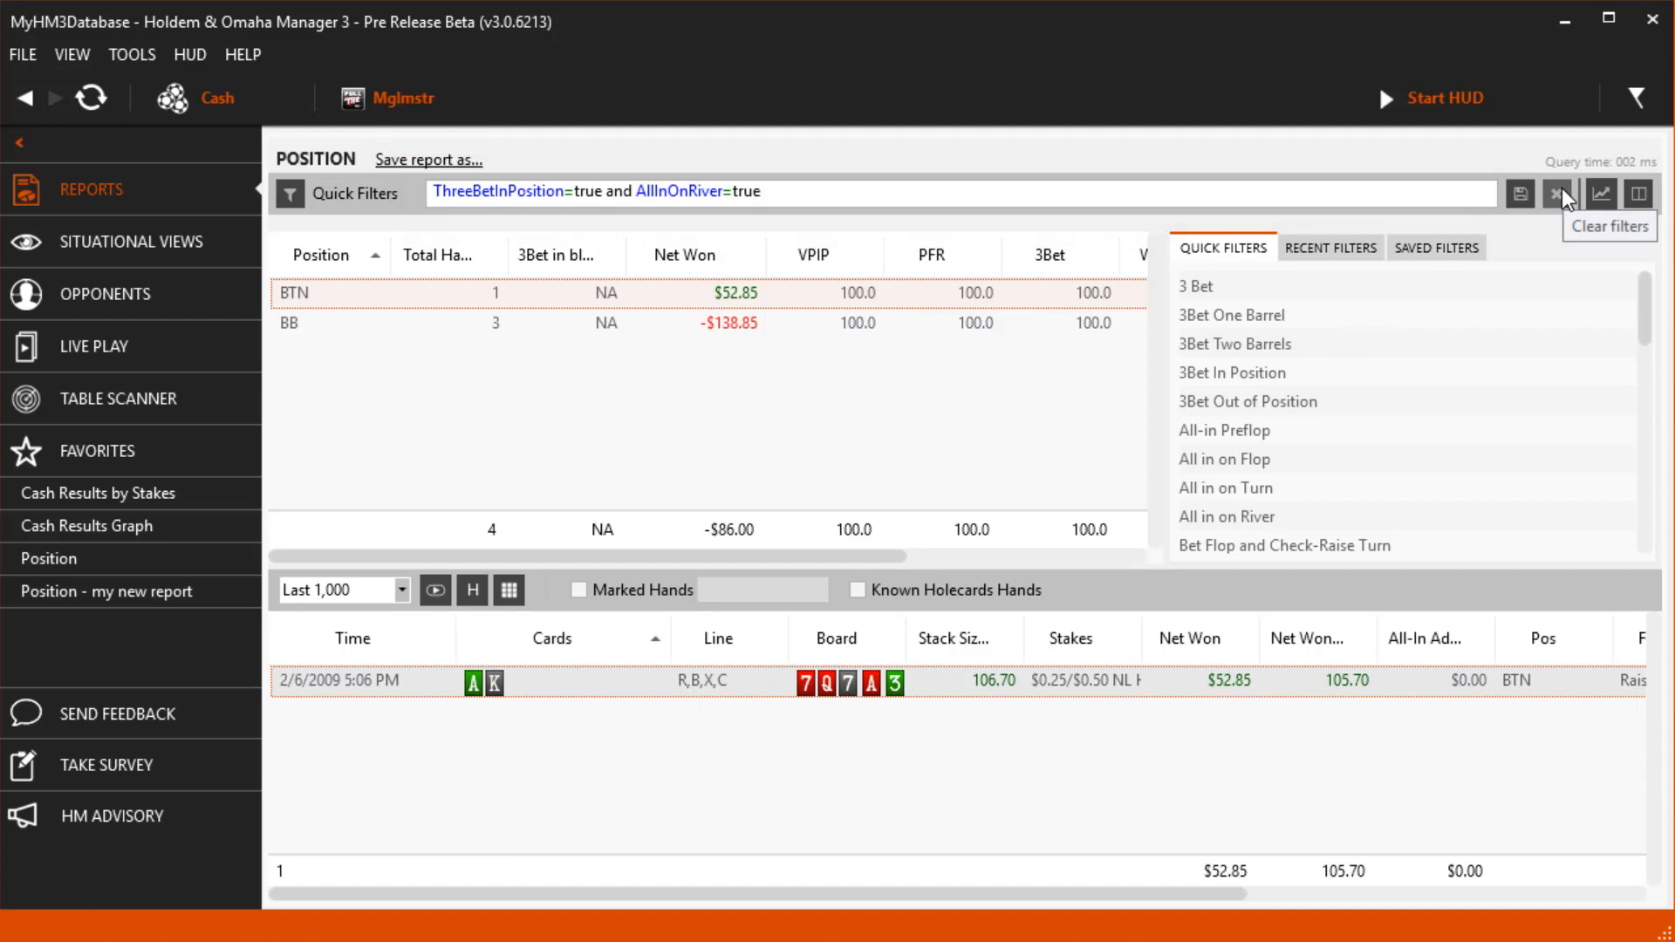
{"action": "left_click", "coordinate": [1564, 193]}
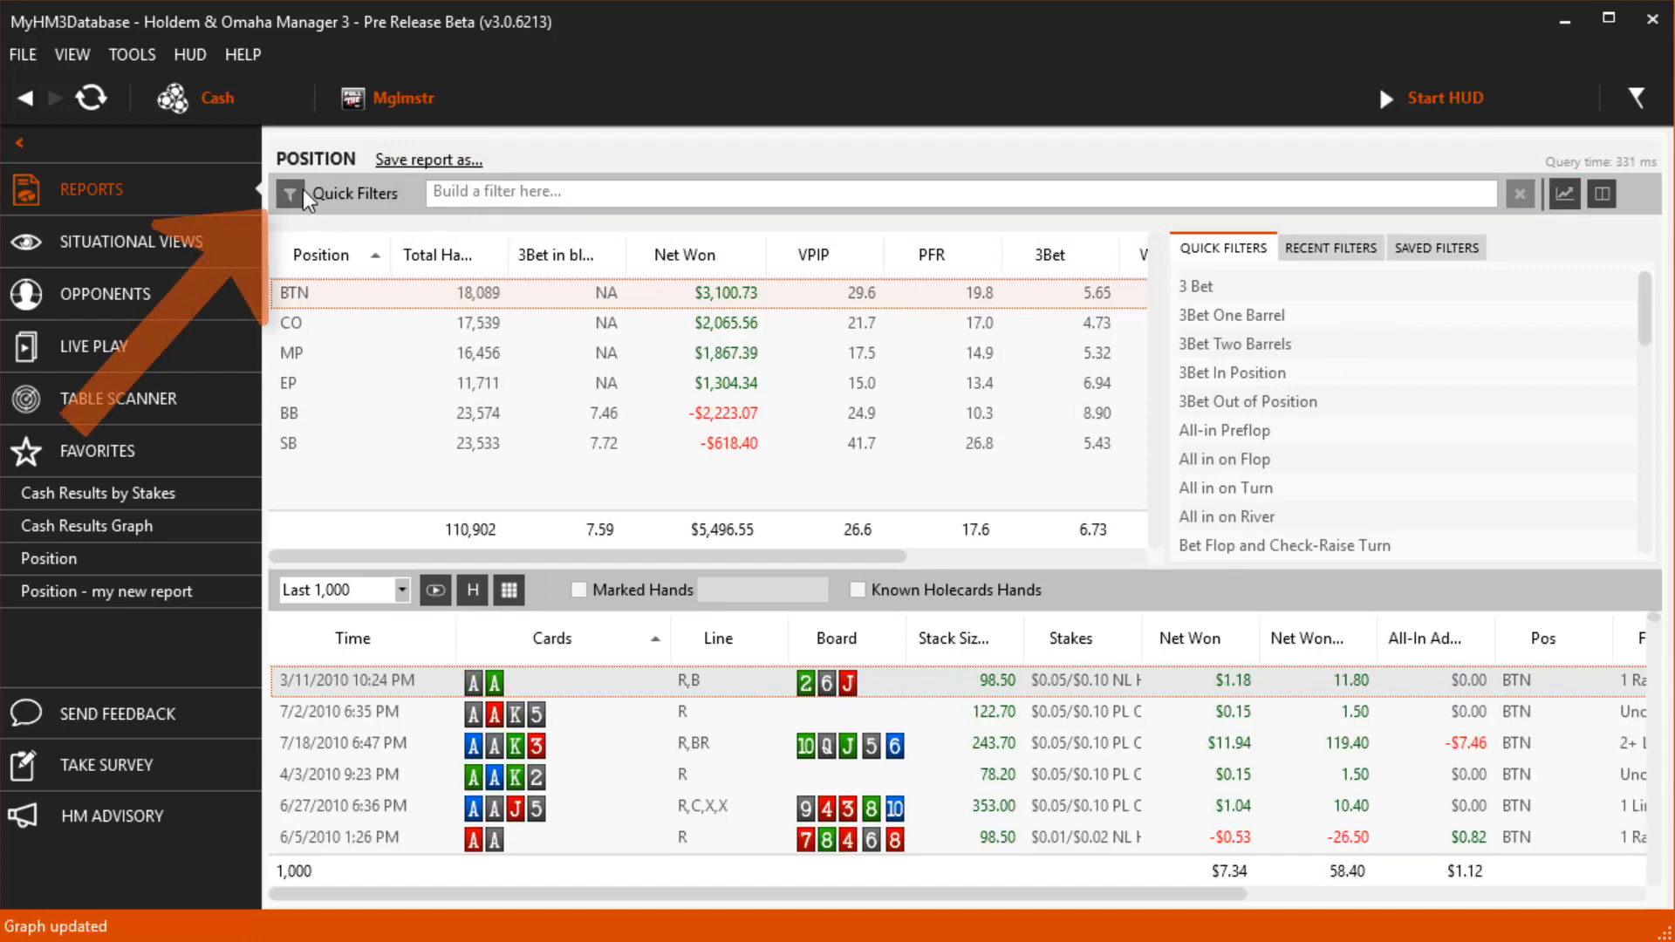
Step: In the Filter Editor's Holdem hole card filters, turn Pocket Pairs on and apply it to the report
{"action": "left_click", "coordinate": [292, 192]}
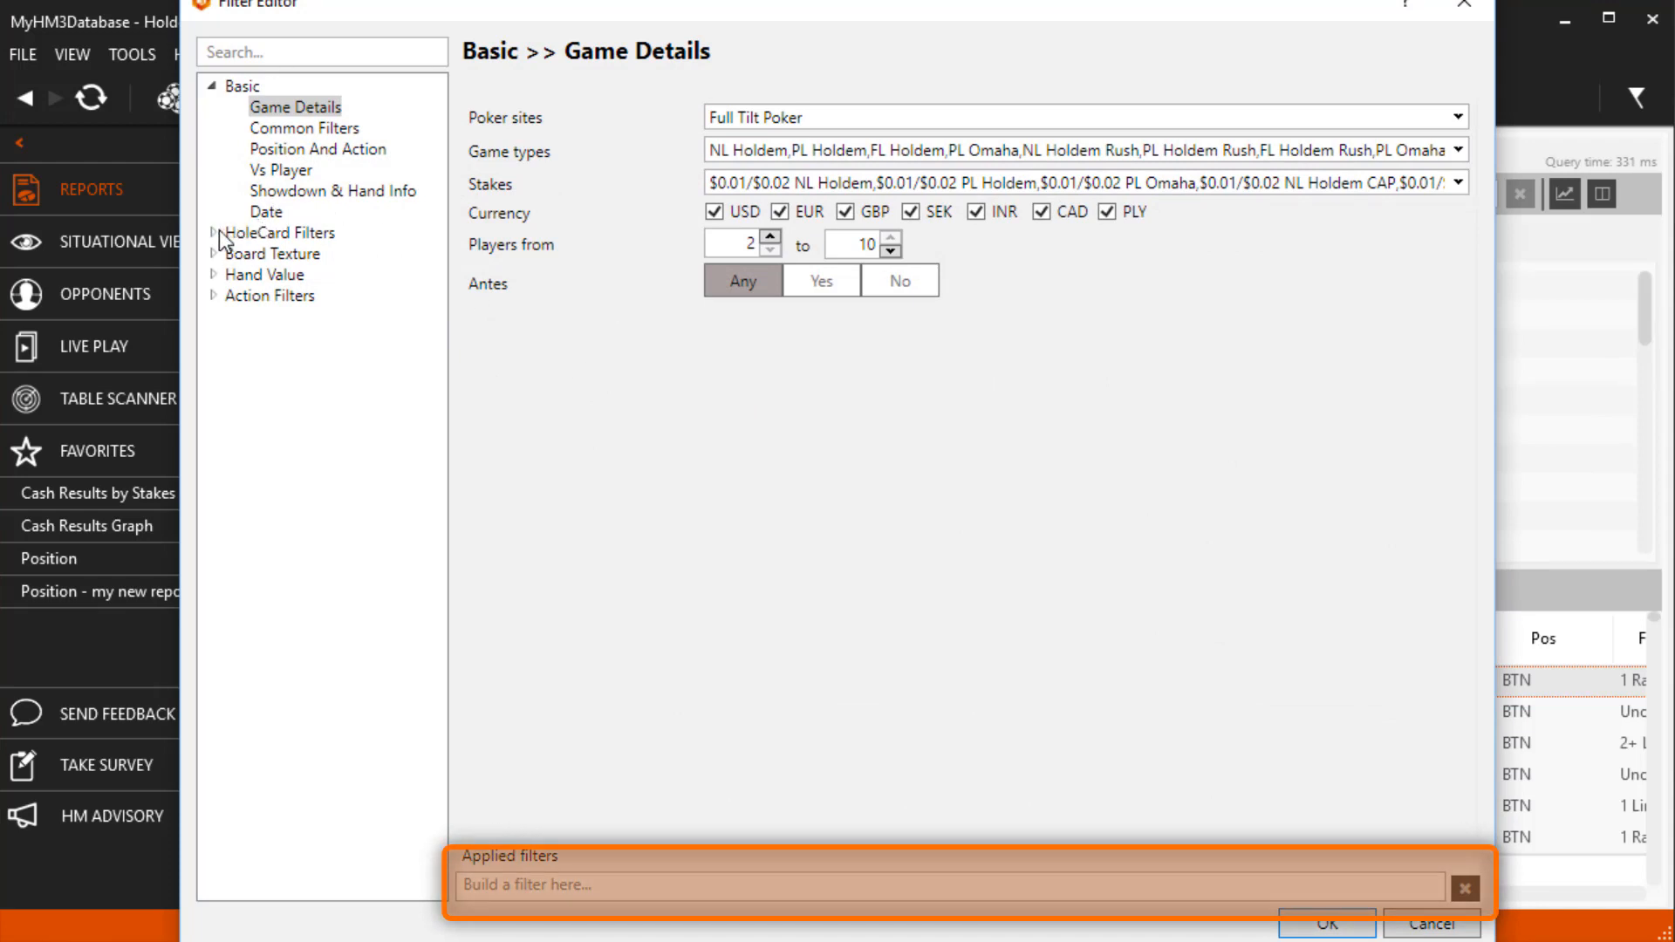
{"action": "left_click", "coordinate": [283, 232]}
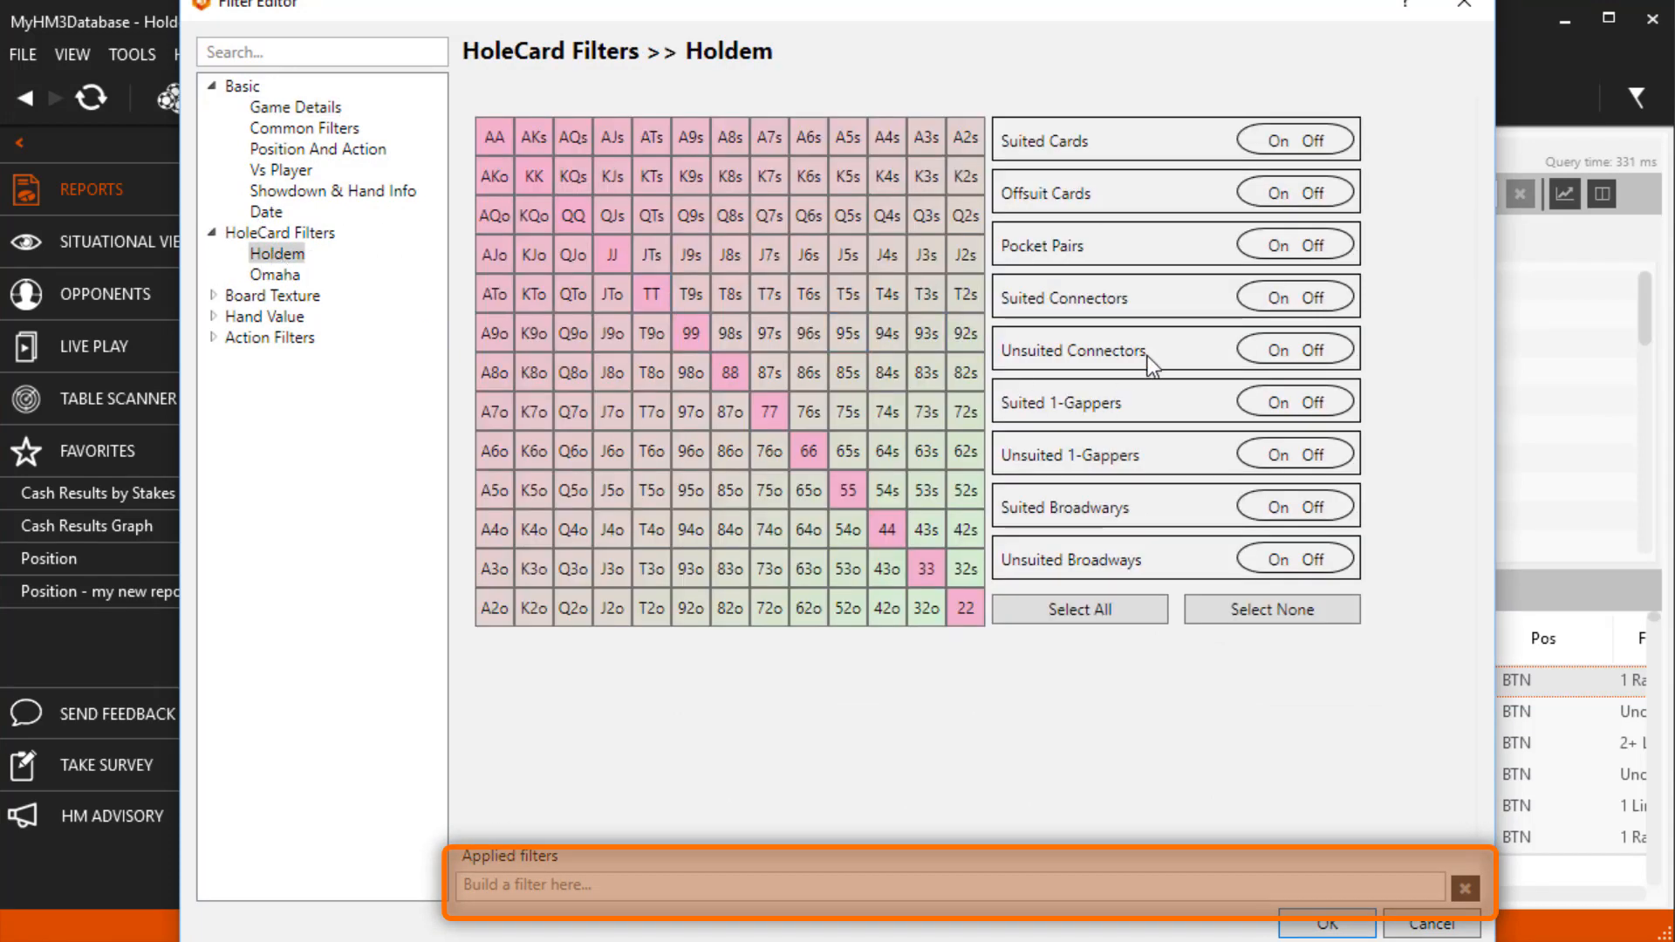
{"action": "left_click", "coordinate": [1274, 245]}
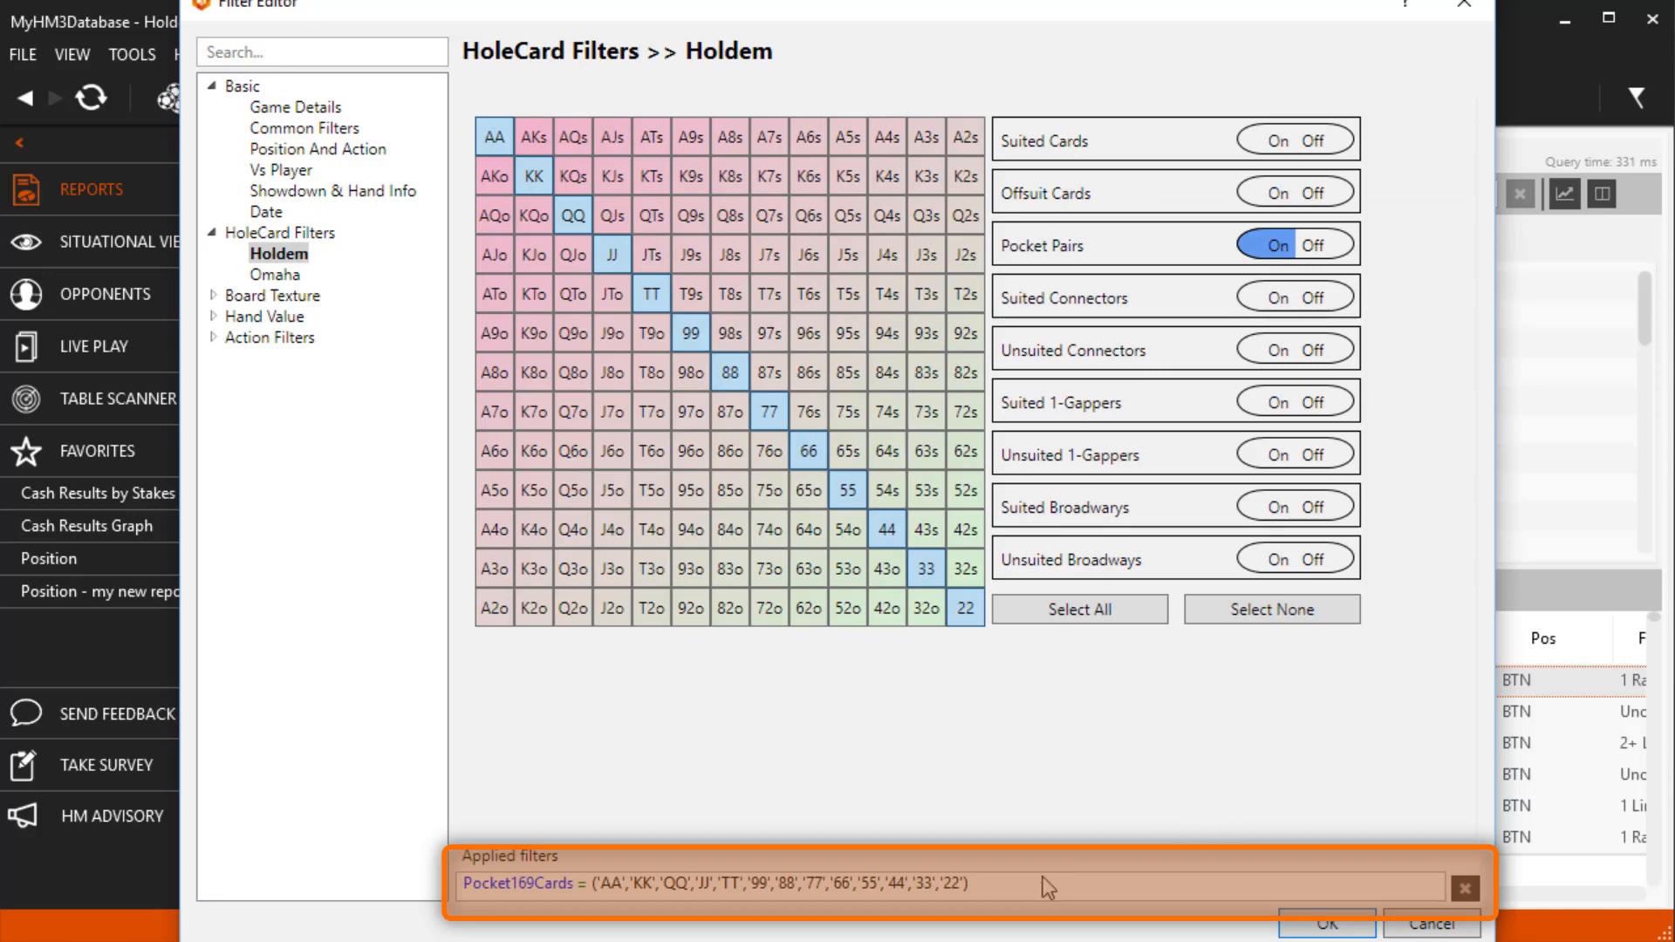
{"action": "left_click", "coordinate": [1324, 922]}
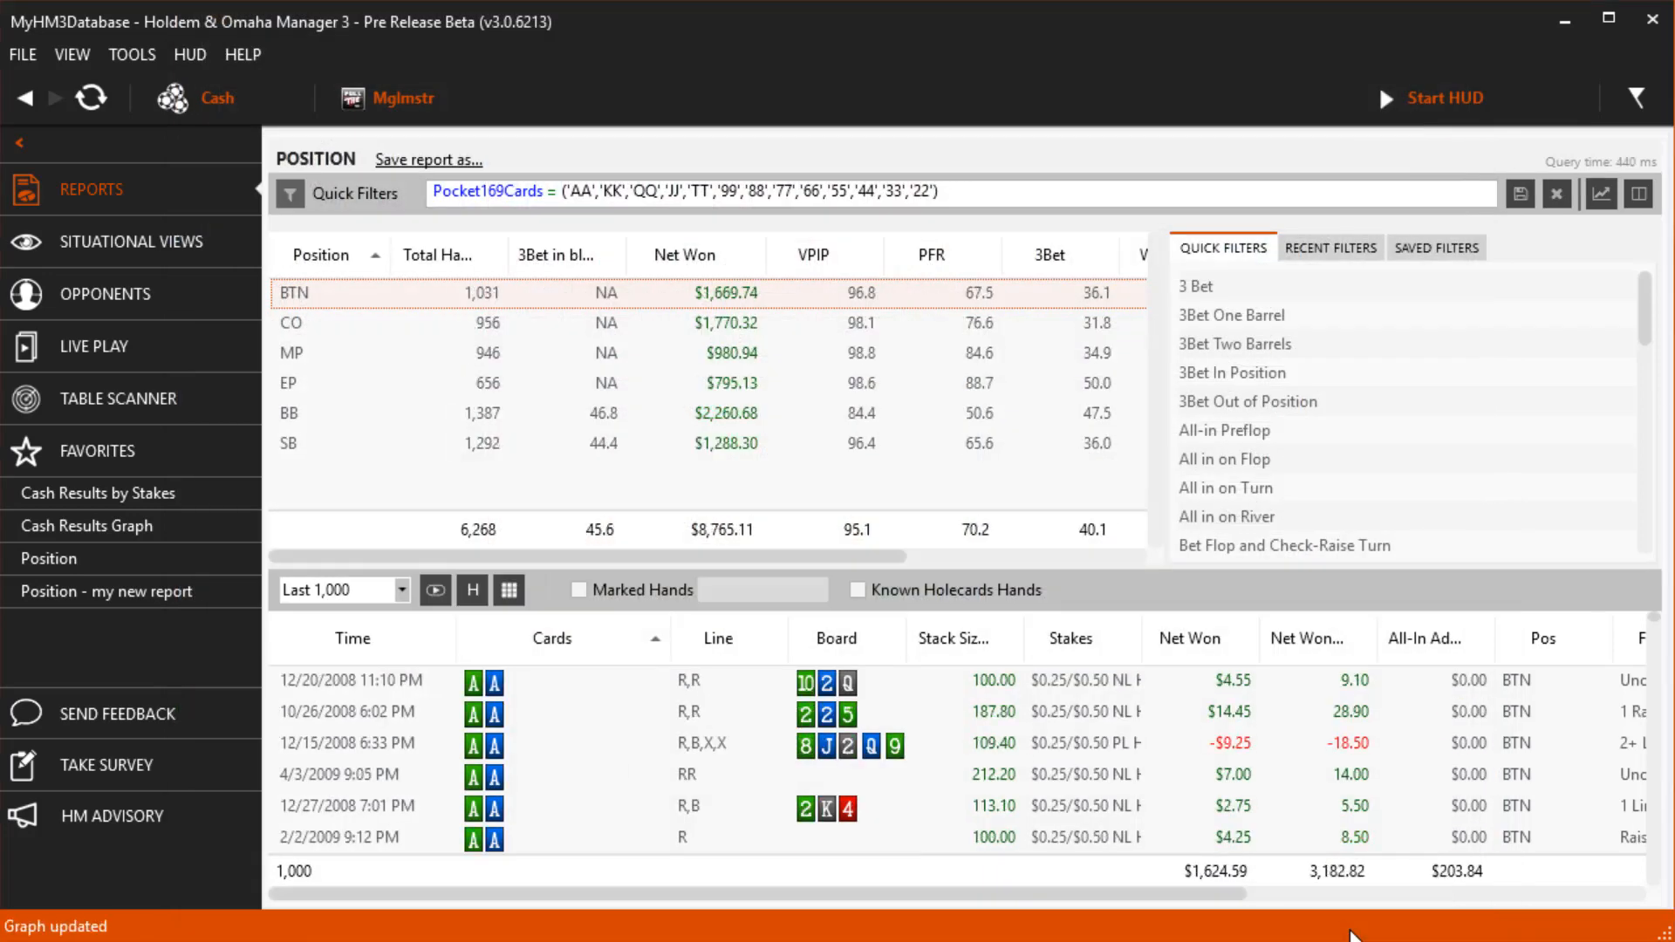
{"action": "mouse_move", "coordinate": [487, 238]}
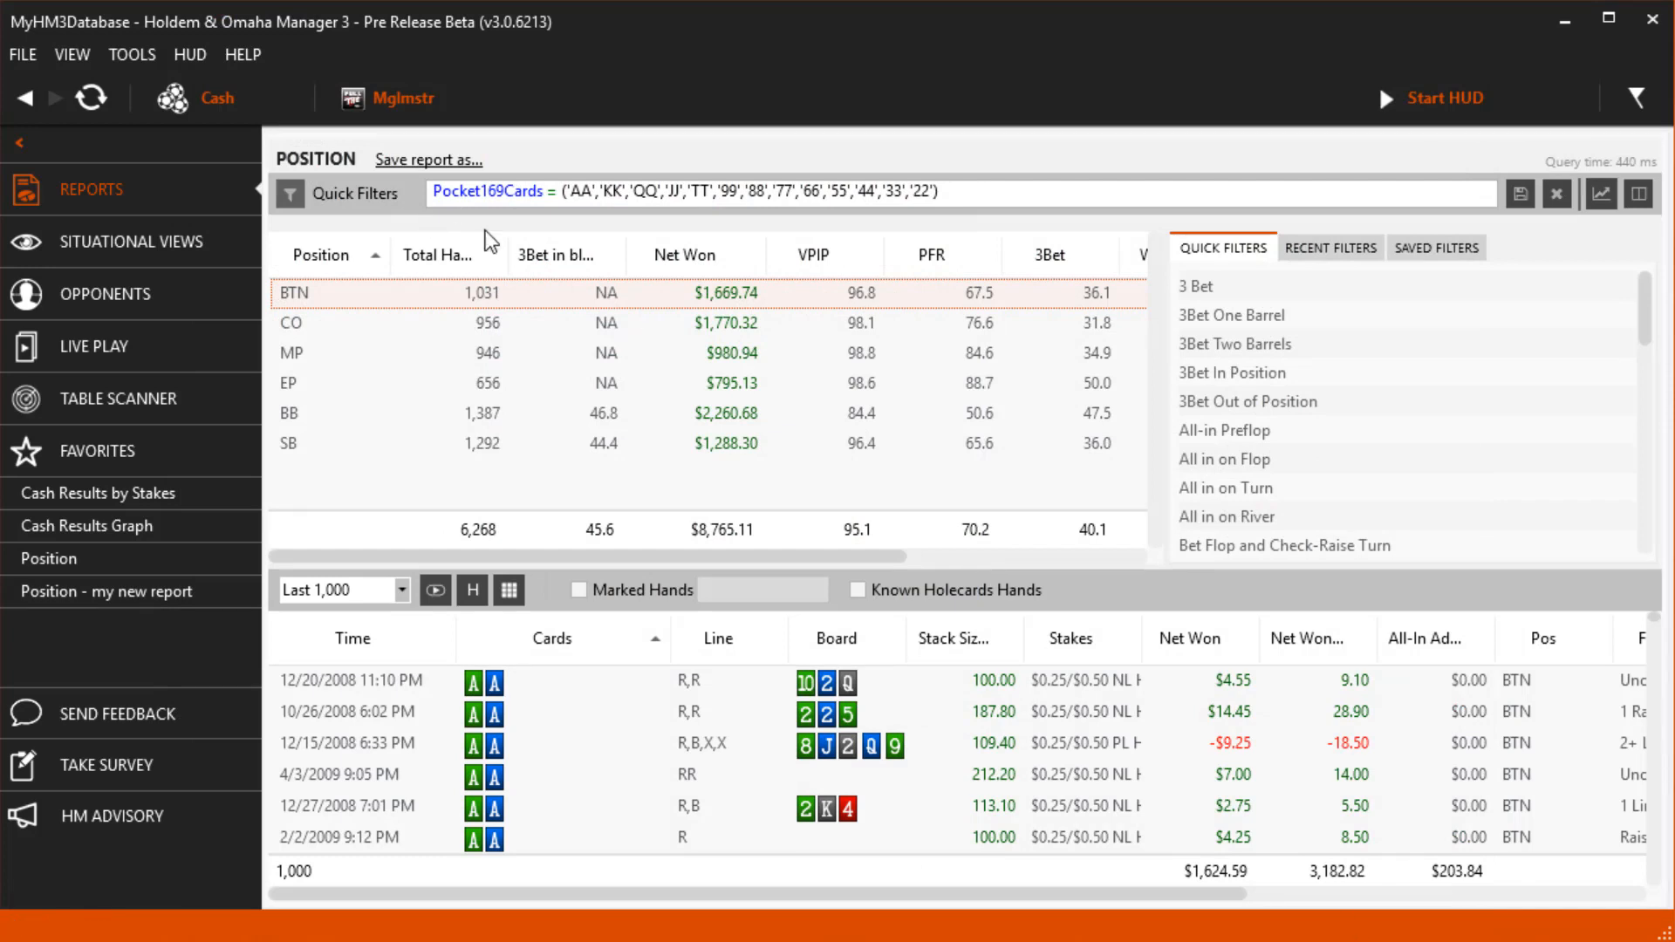
Step: Clear the pocket pairs filter and apply Preflop3BetPot=true to the Position report
{"action": "left_click", "coordinate": [1555, 194]}
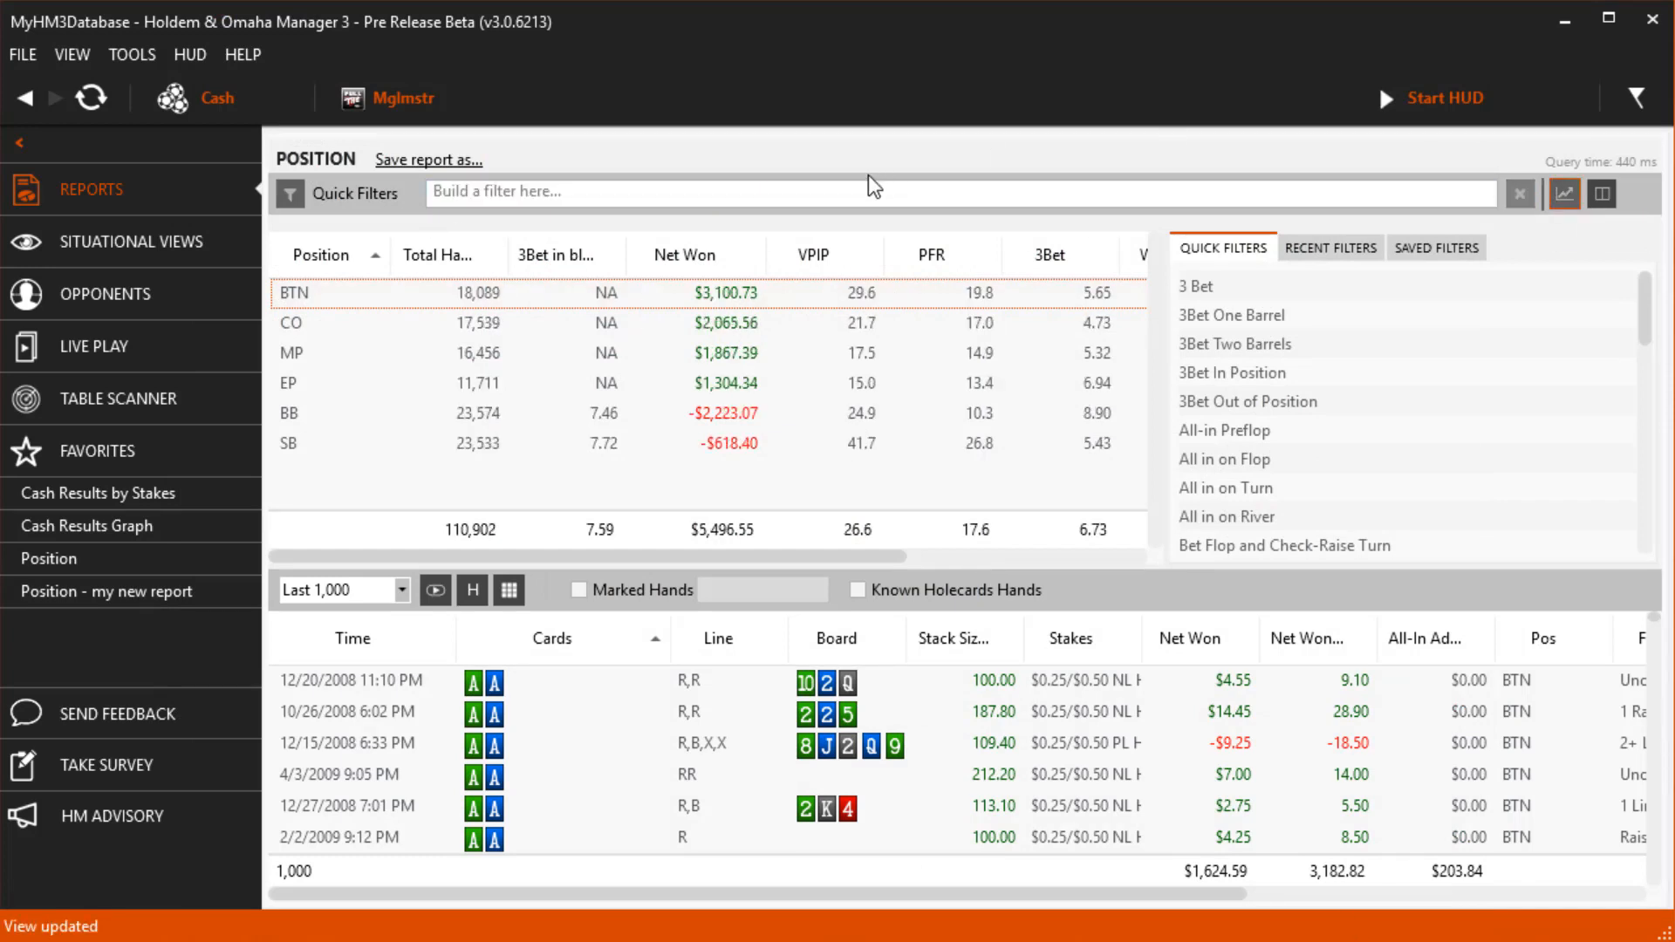
{"action": "type", "text": "3b"}
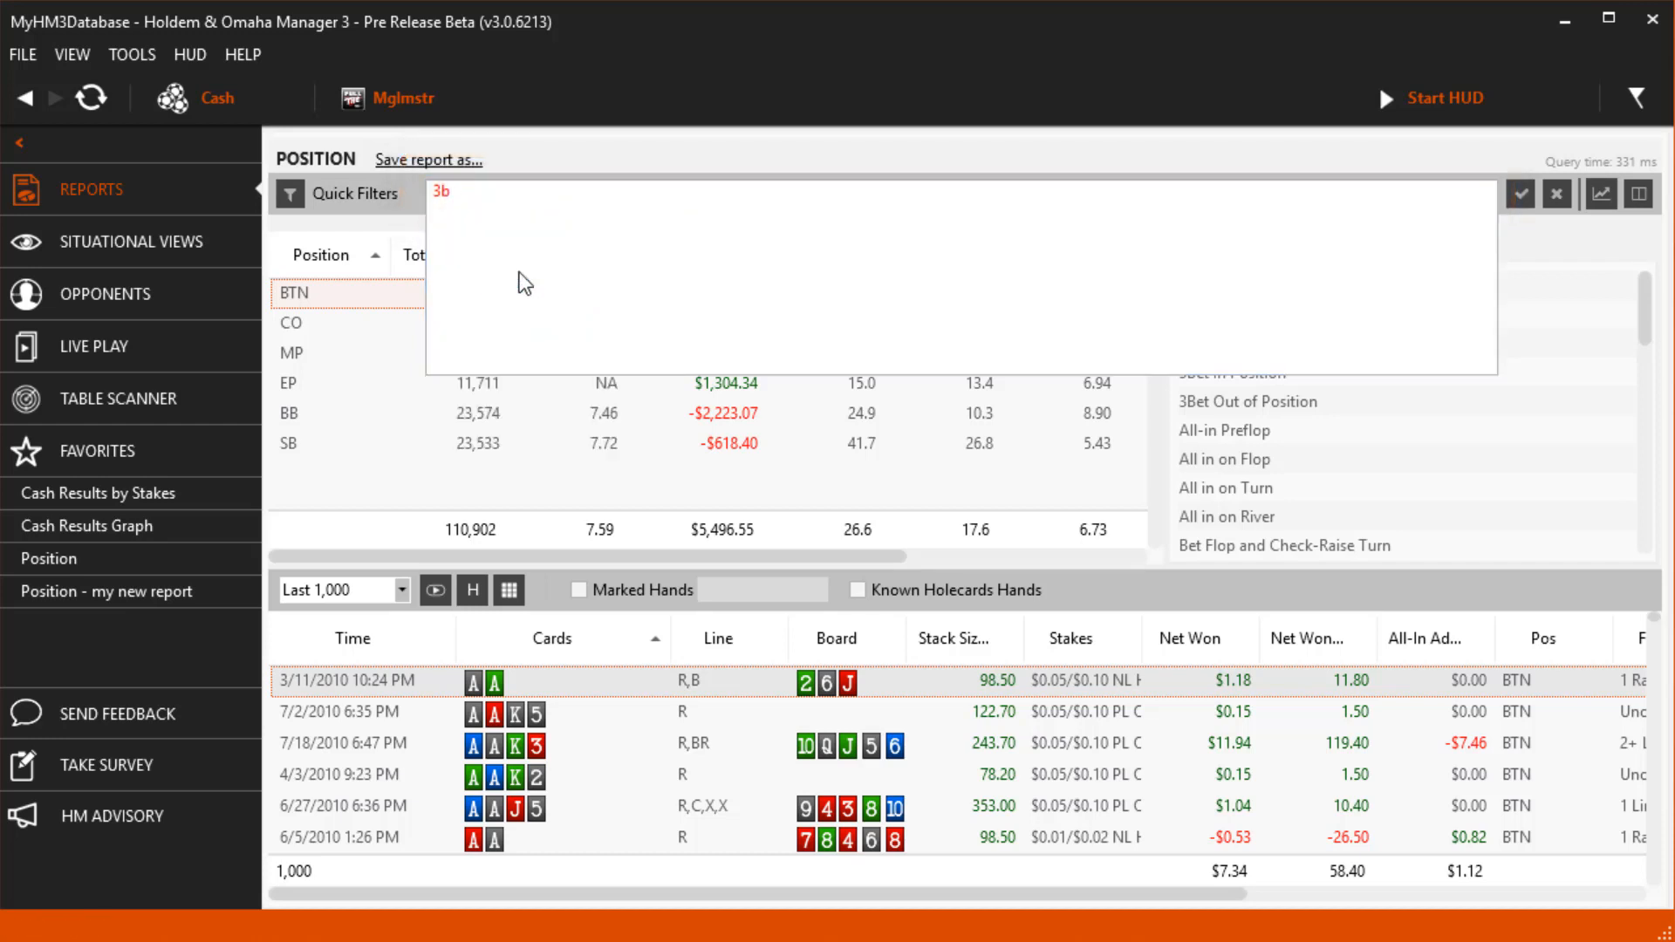
{"action": "type", "text": "Preflop3BetPot="}
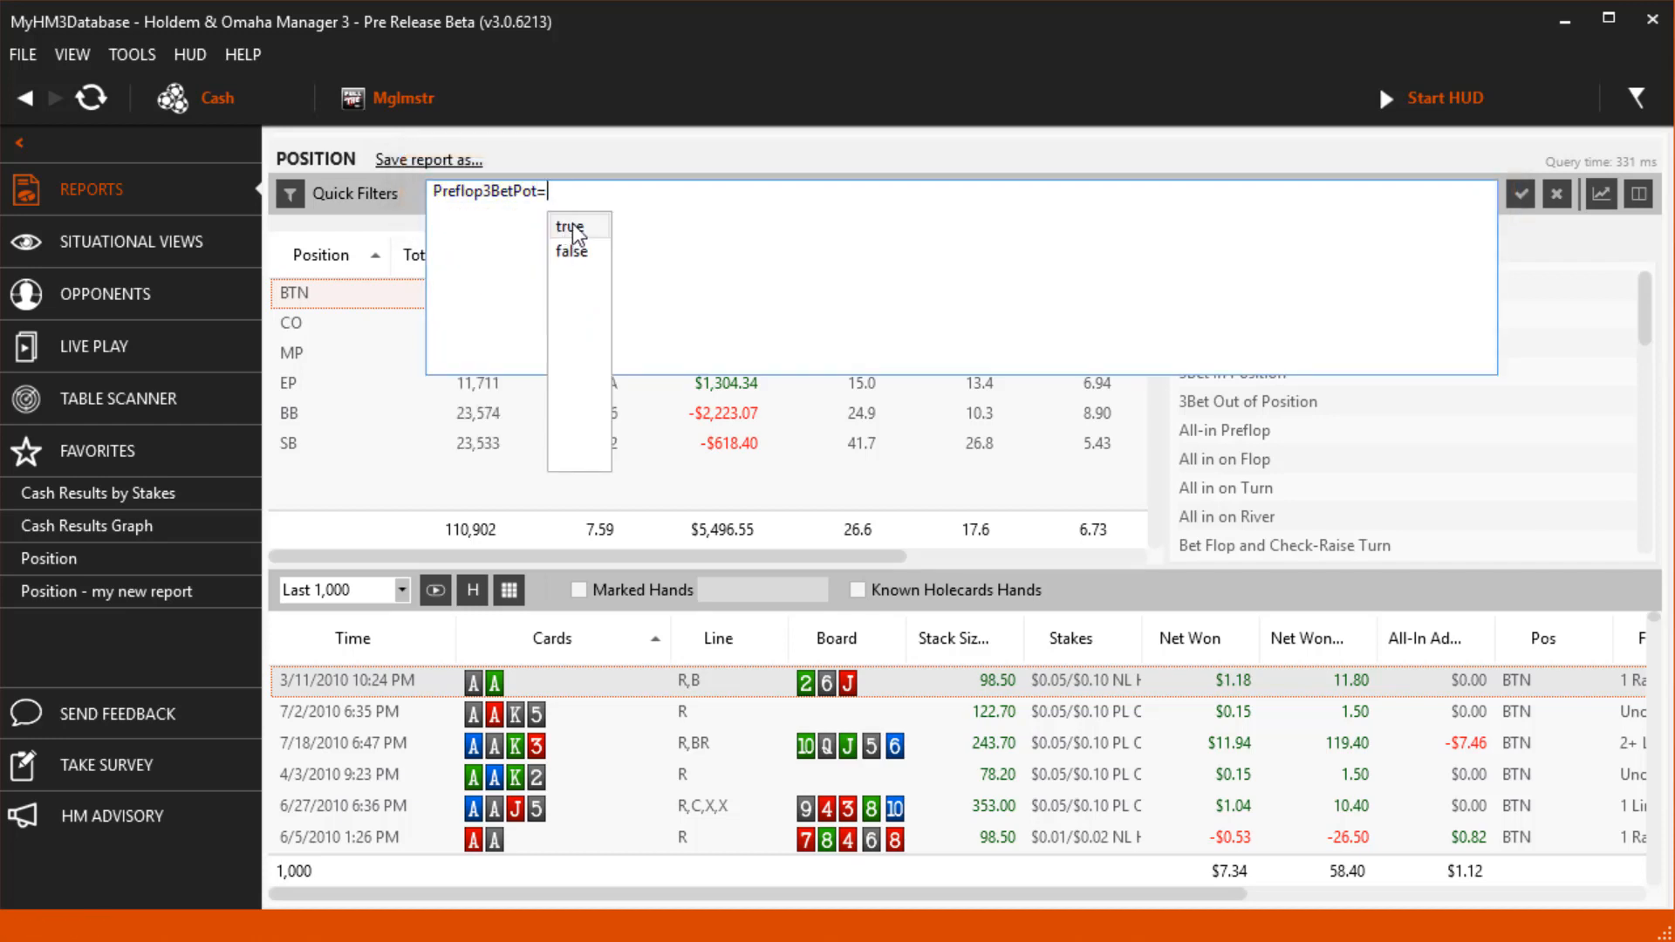
{"action": "left_click", "coordinate": [569, 227]}
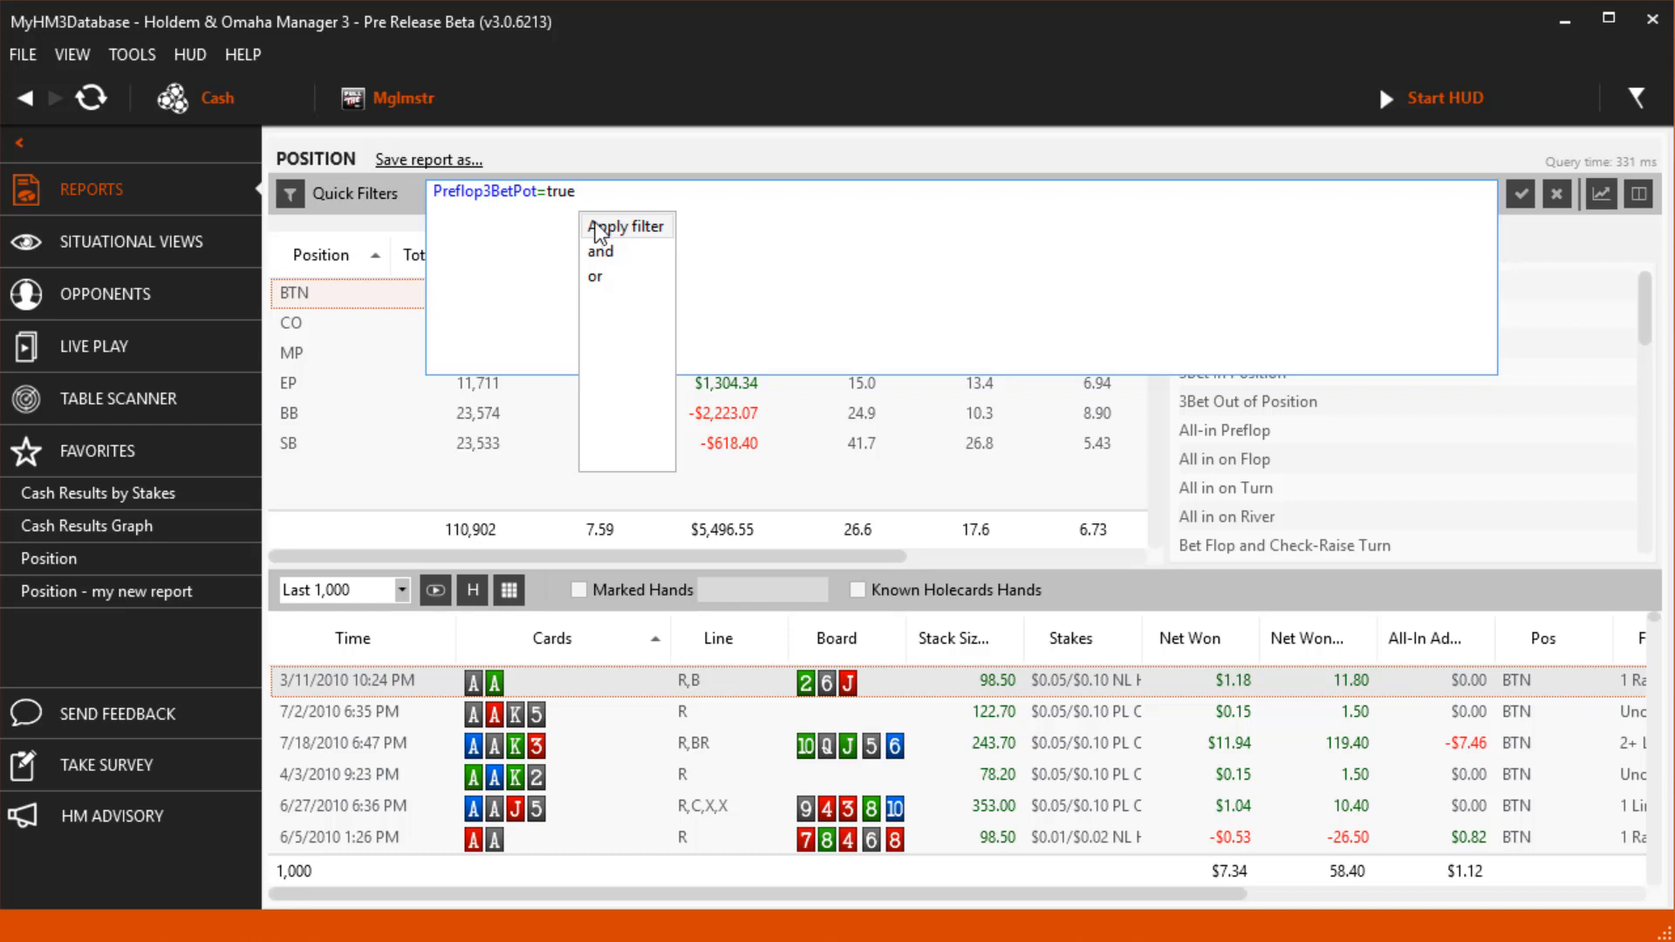
{"action": "left_click", "coordinate": [627, 225]}
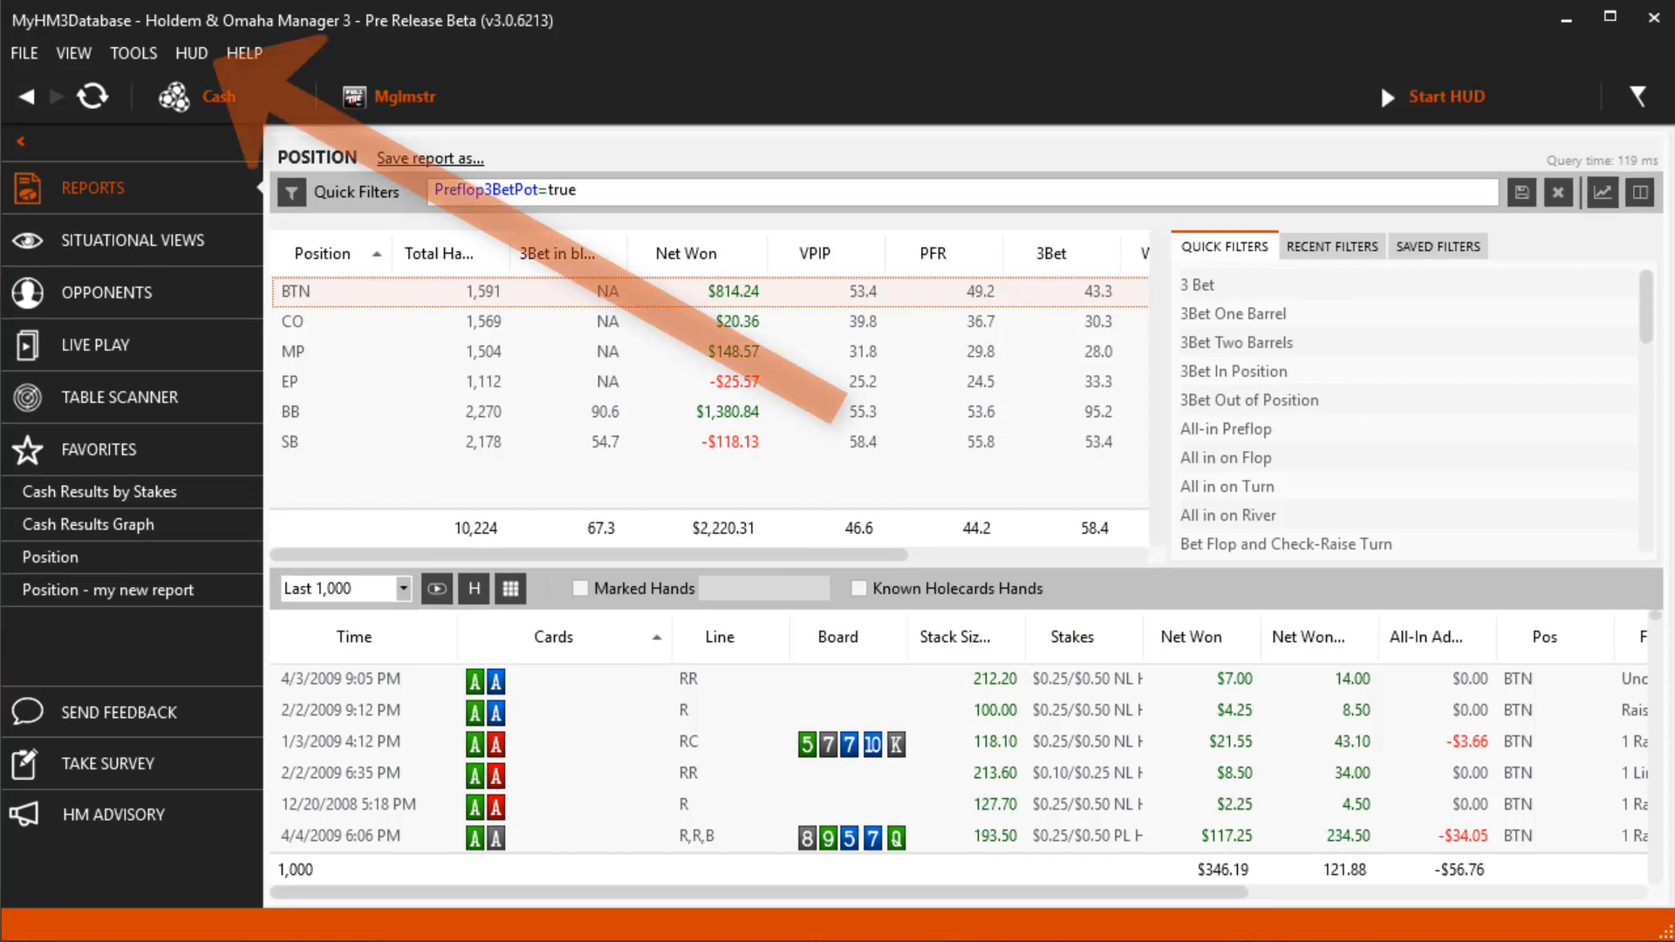
Step: From the HUD menu, bring up the Hud Options Configuration window
{"action": "left_click", "coordinate": [192, 52]}
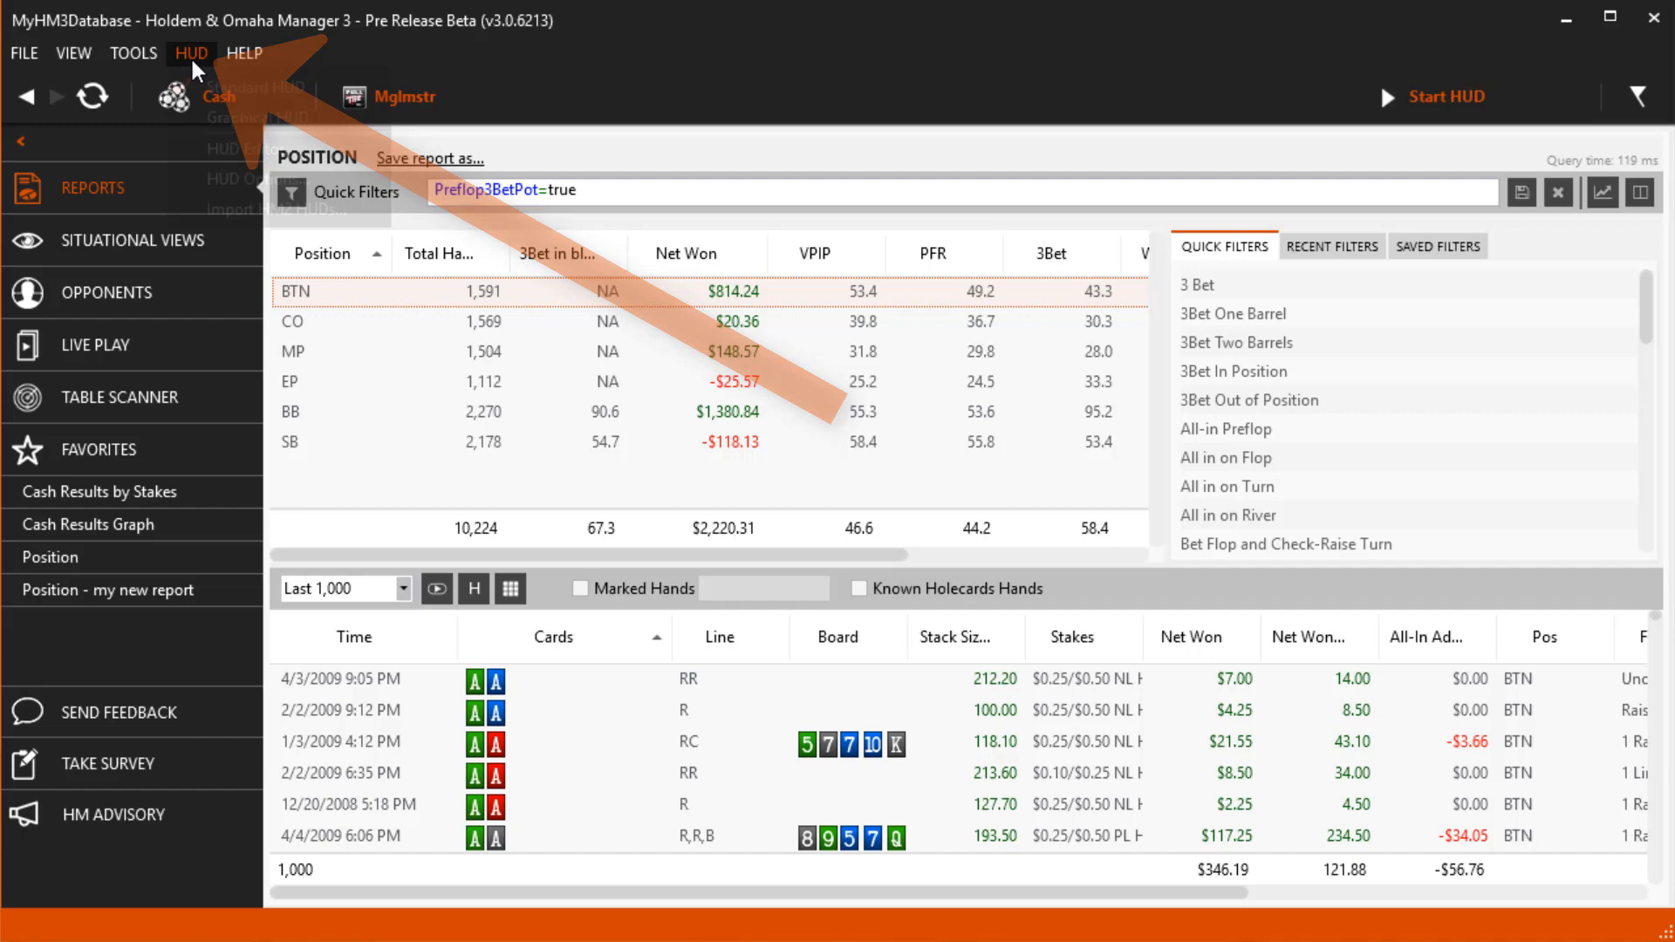
{"action": "left_click", "coordinate": [190, 53]}
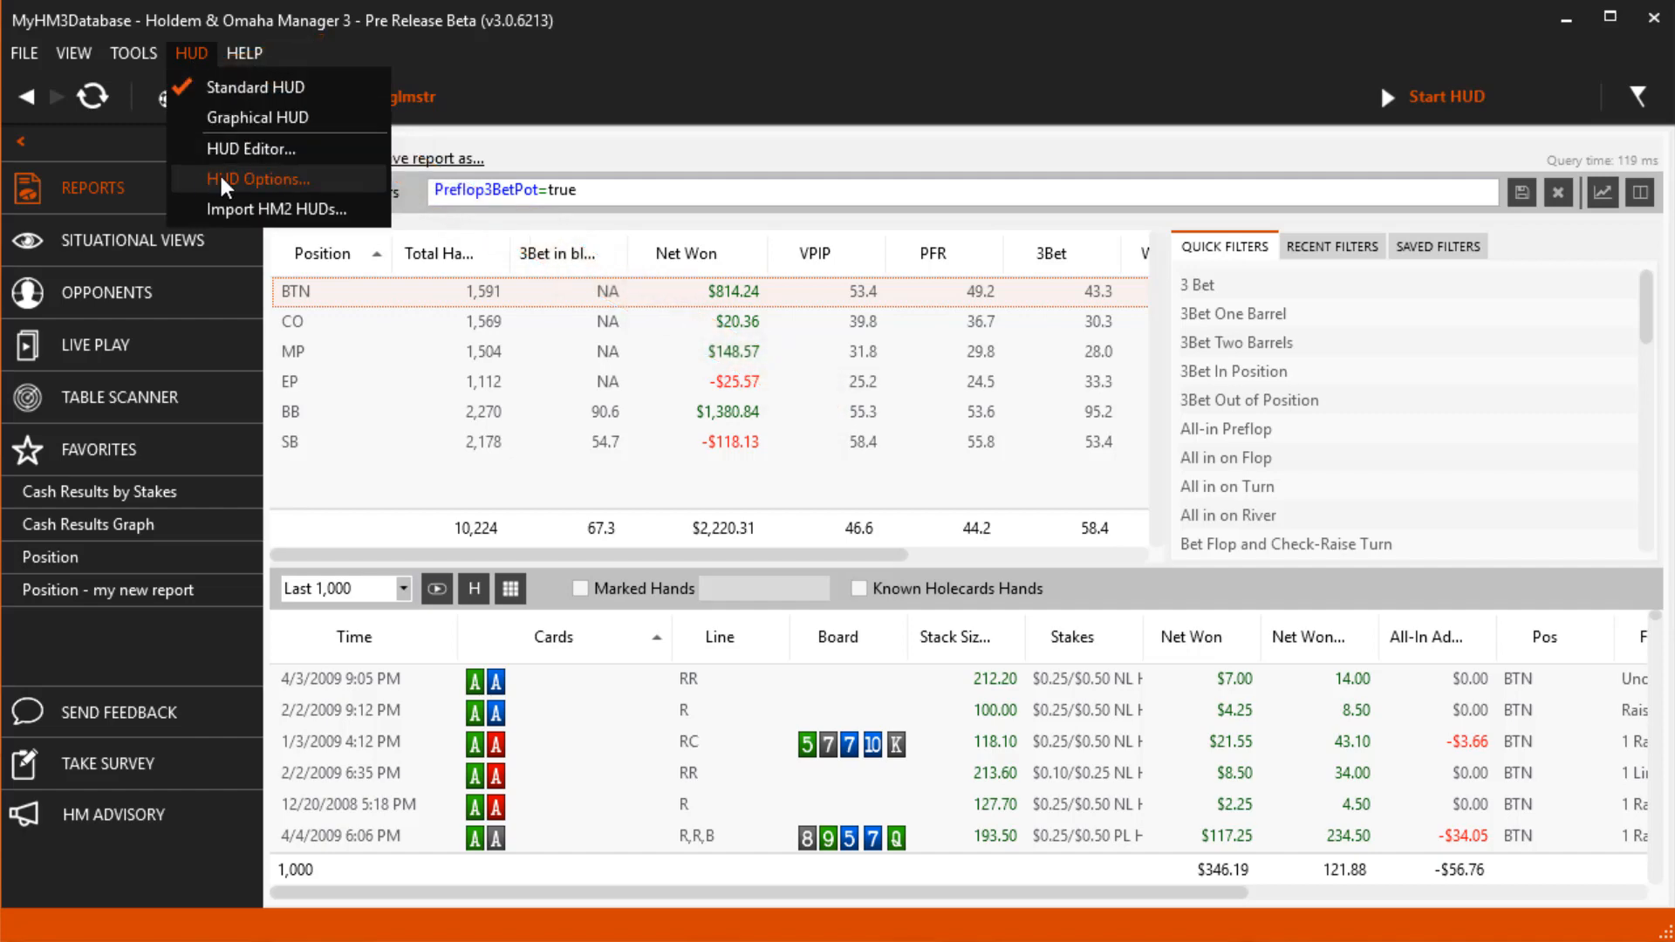
{"action": "left_click", "coordinate": [257, 178]}
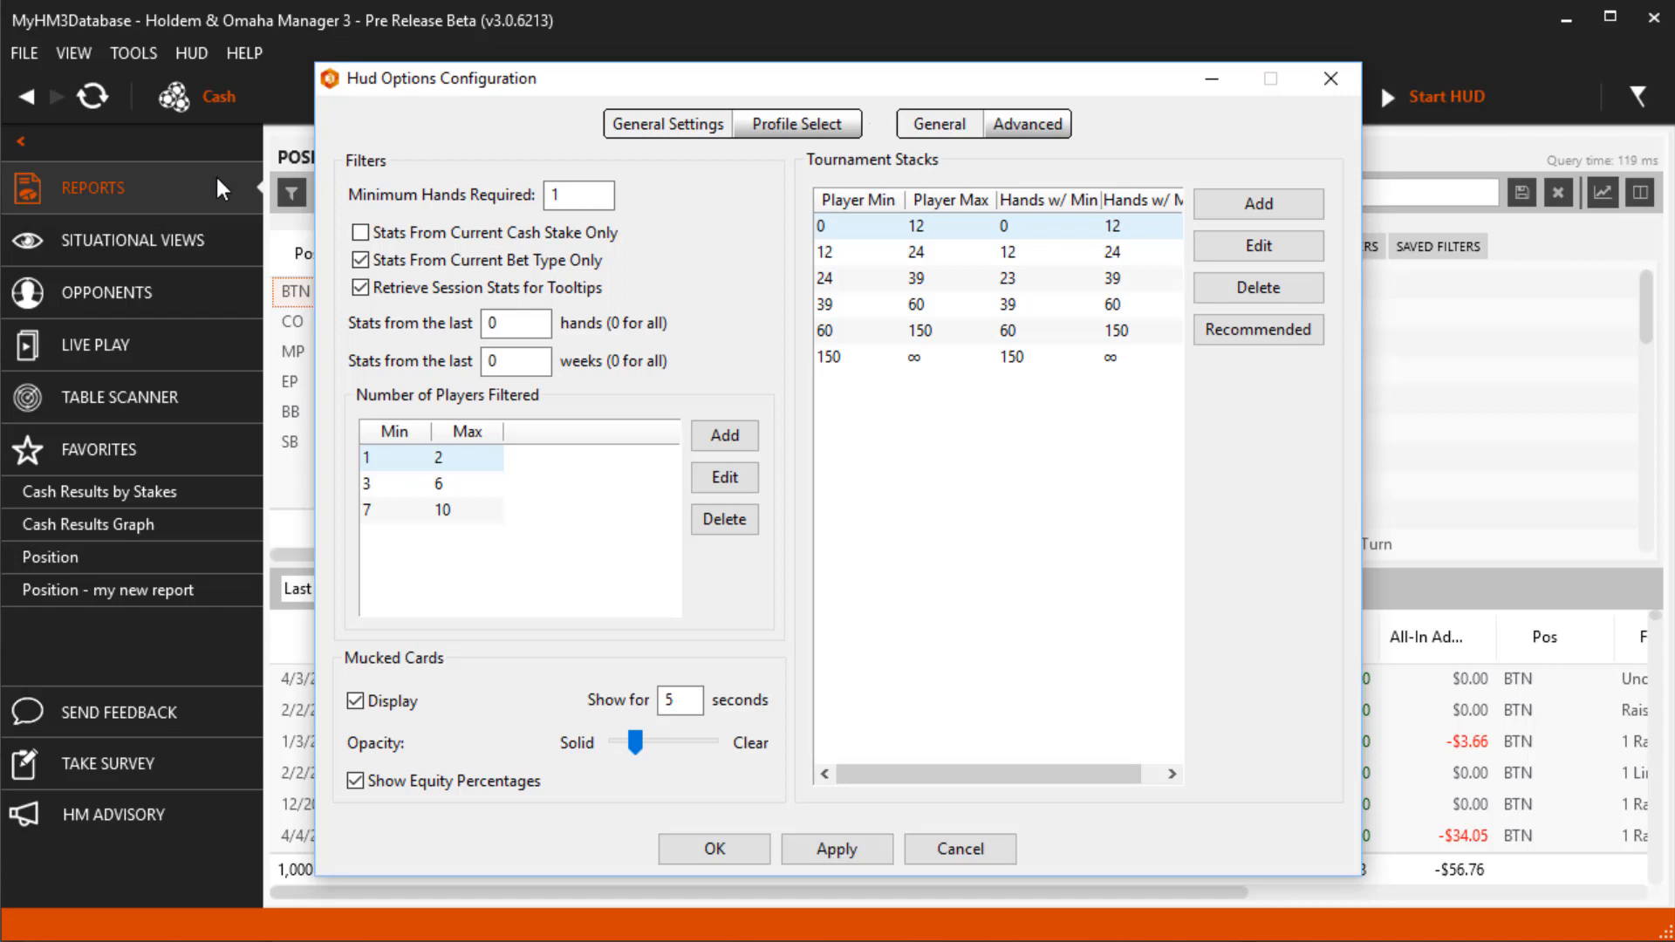
{"action": "mouse_move", "coordinate": [716, 309]}
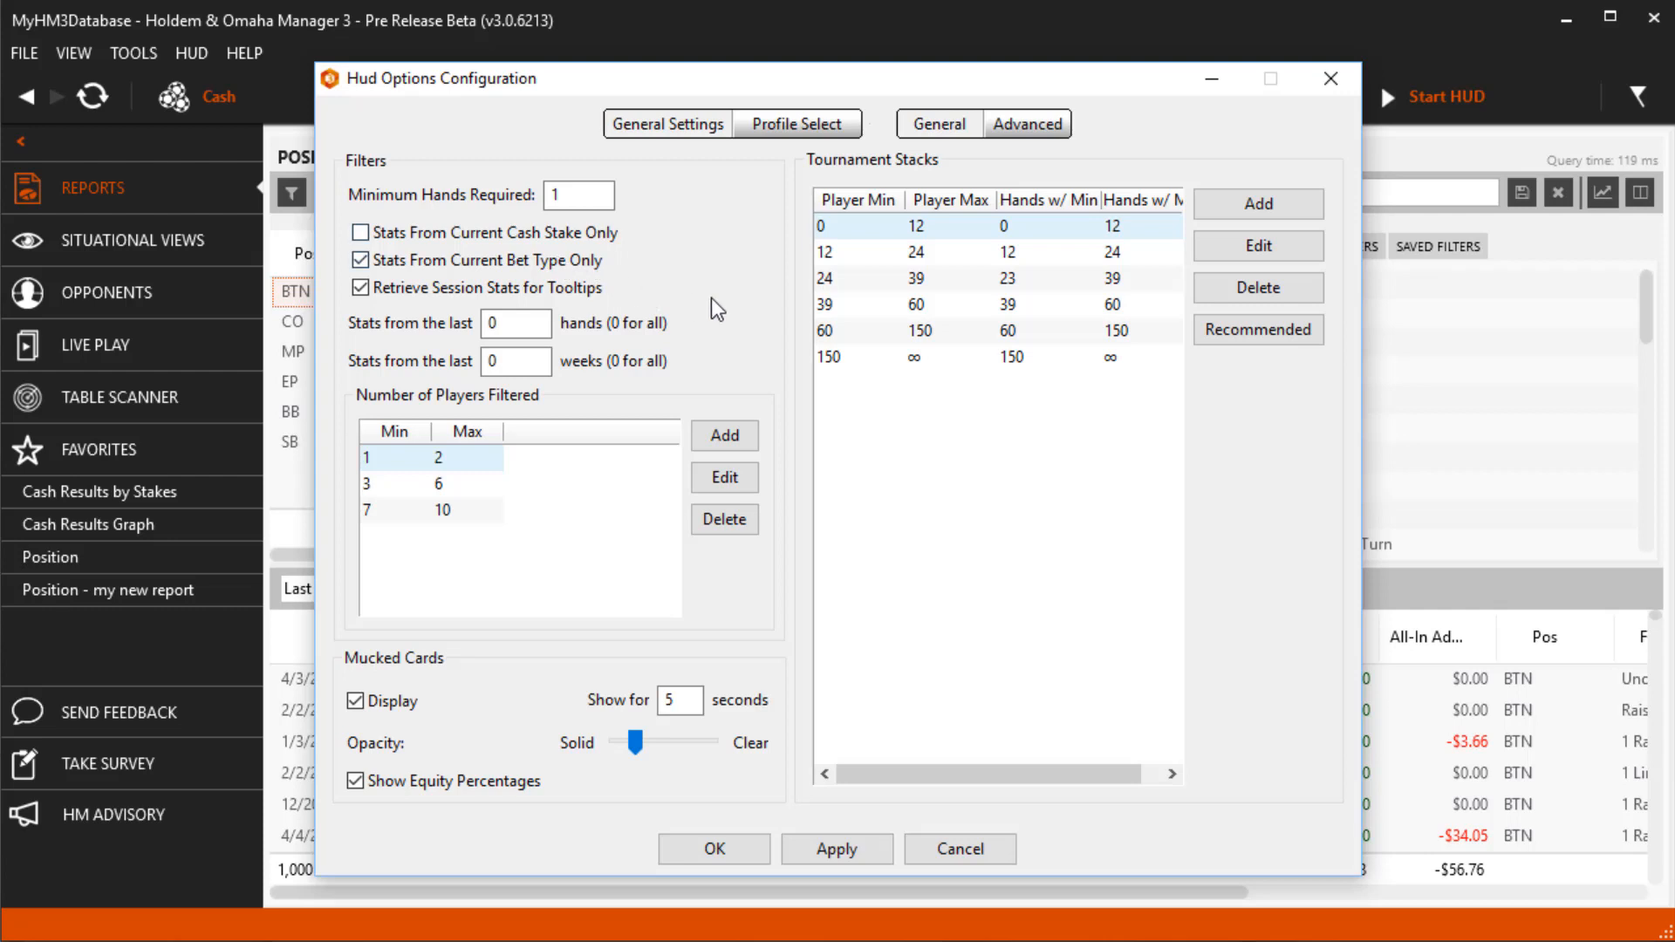
{"action": "mouse_move", "coordinate": [1207, 387]}
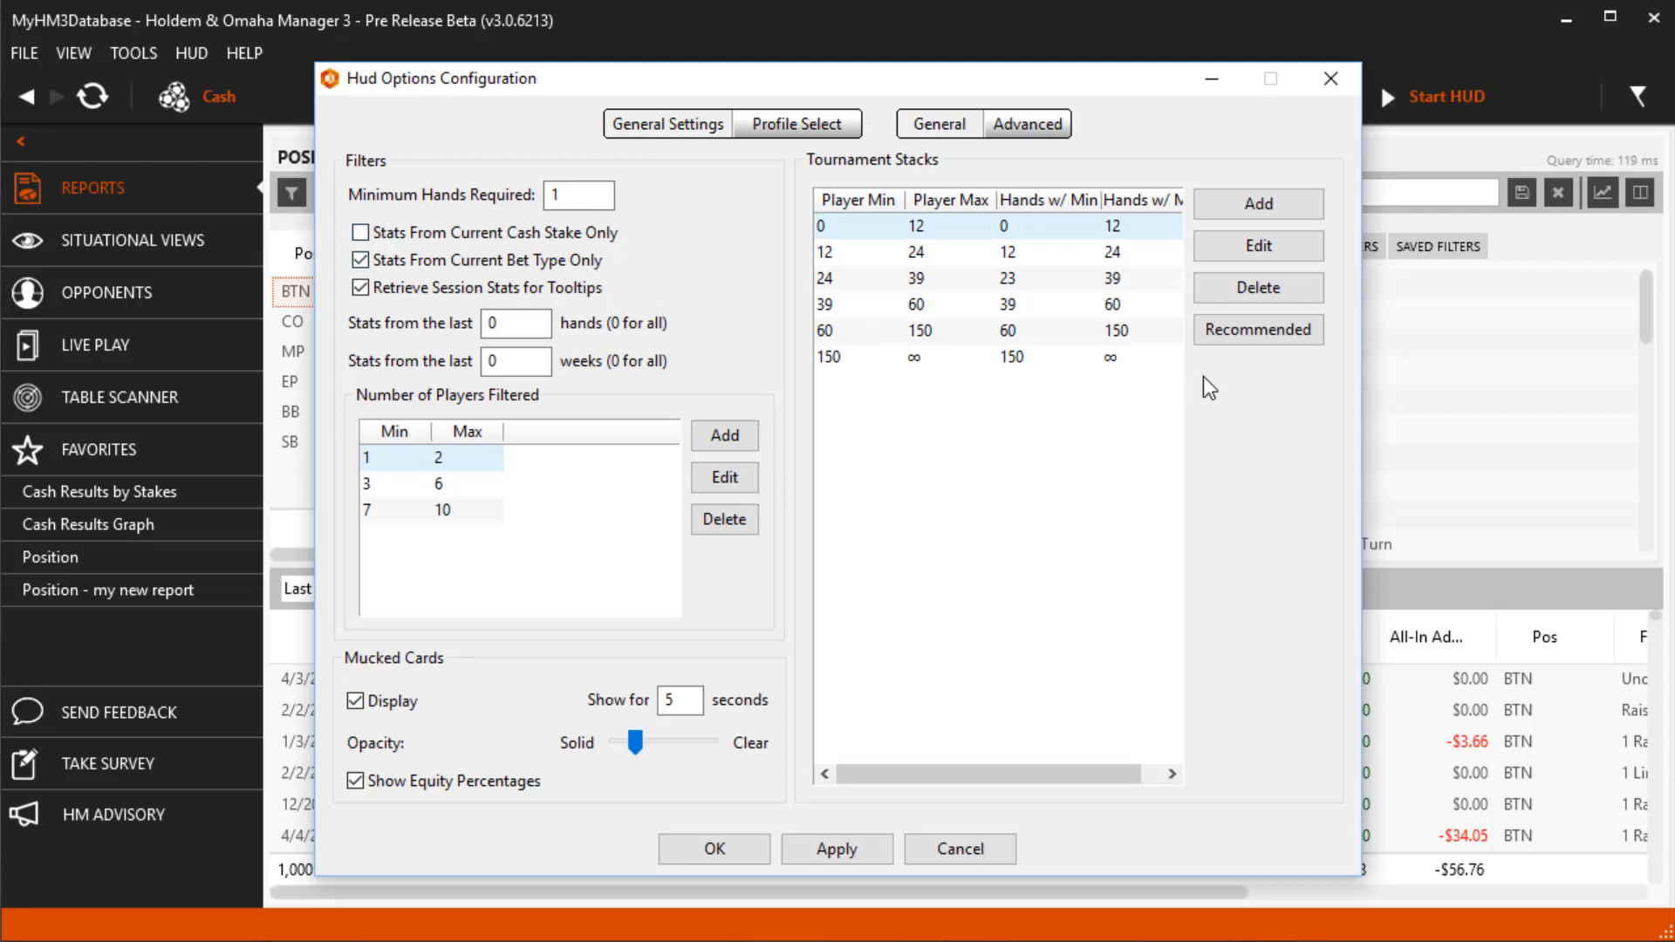
{"action": "mouse_move", "coordinate": [1241, 361]}
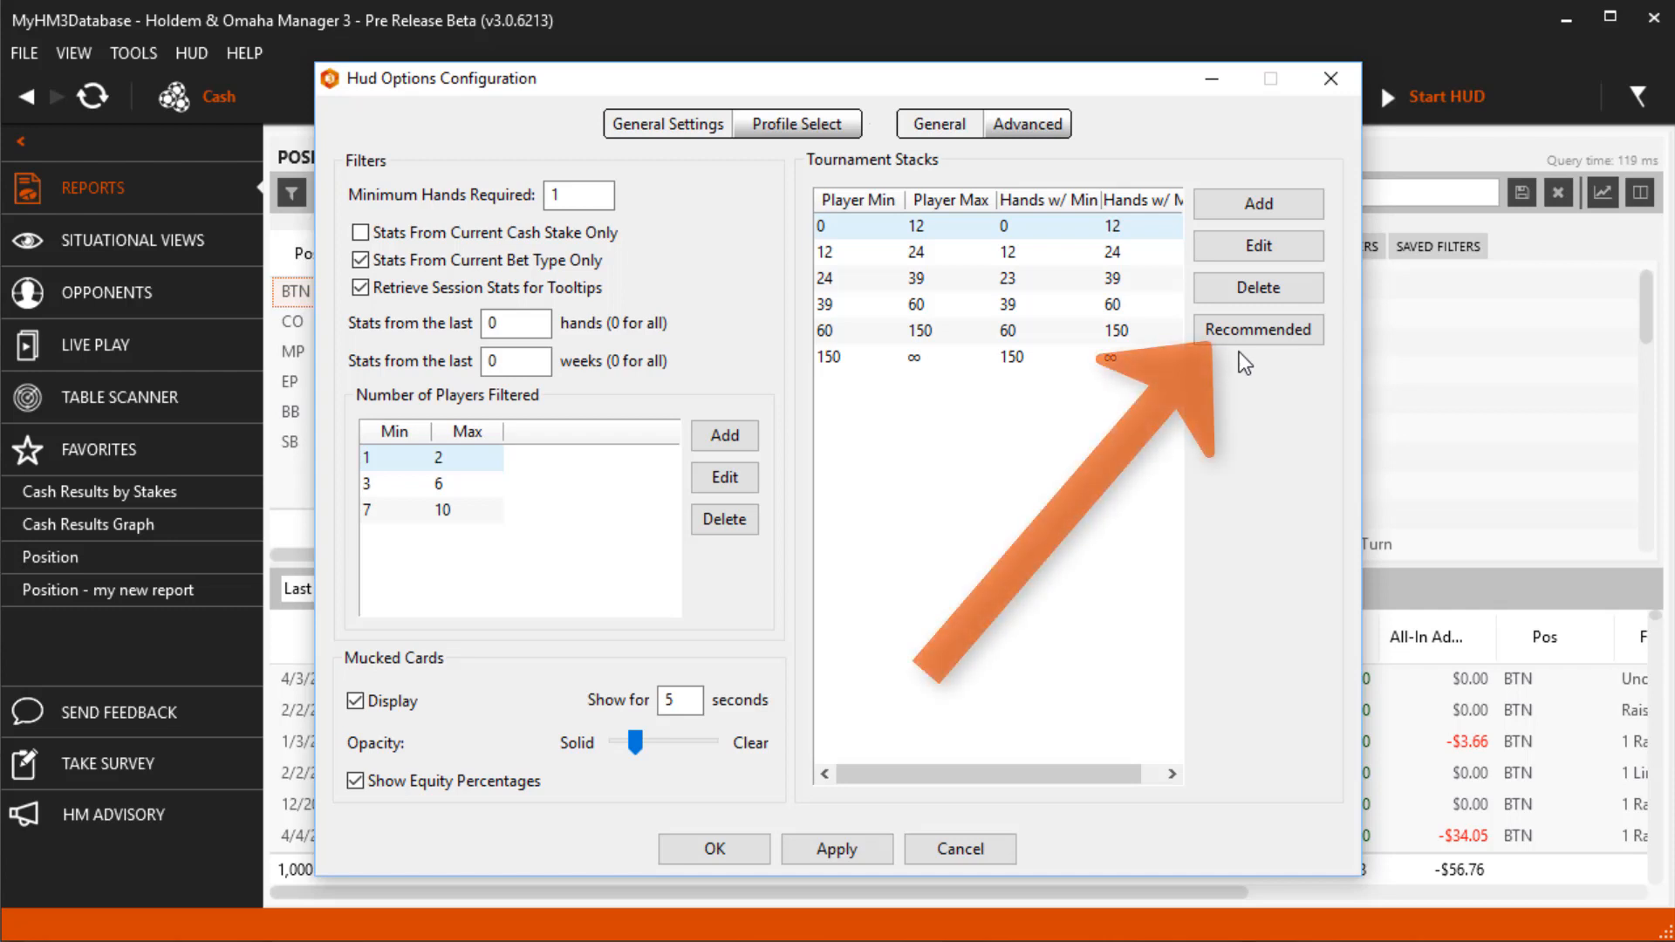
Step: Apply the Slow/Turbo Tournaments recommended stack ranges and check the first range's details
{"action": "left_click", "coordinate": [1258, 329]}
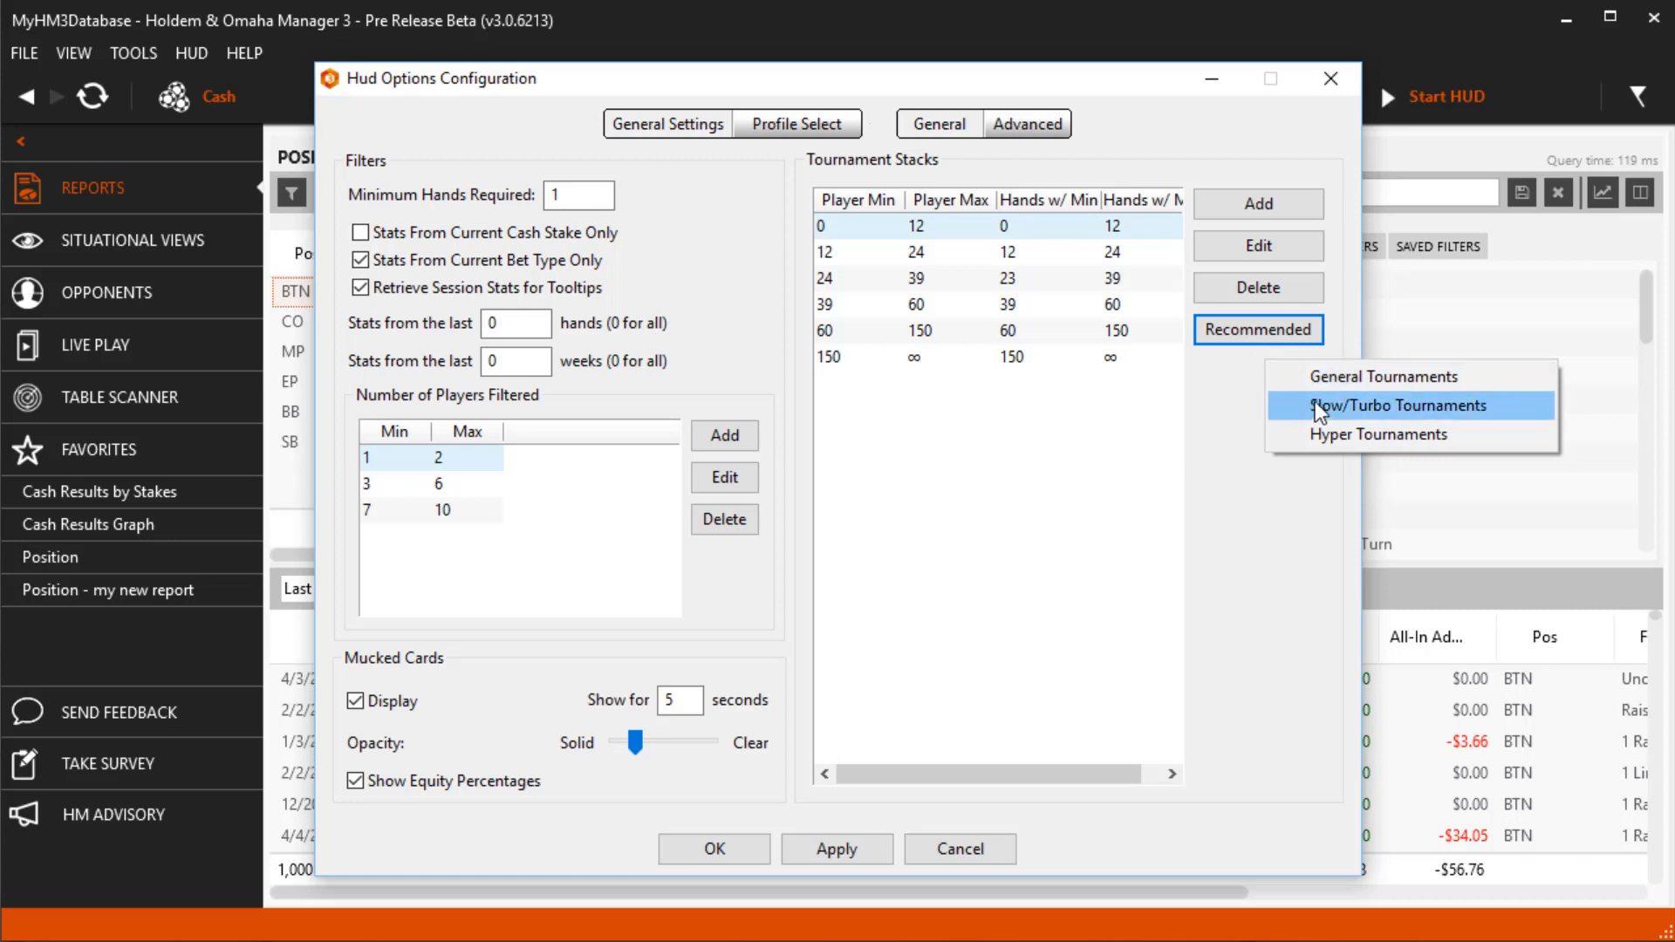
{"action": "left_click", "coordinate": [1389, 405]}
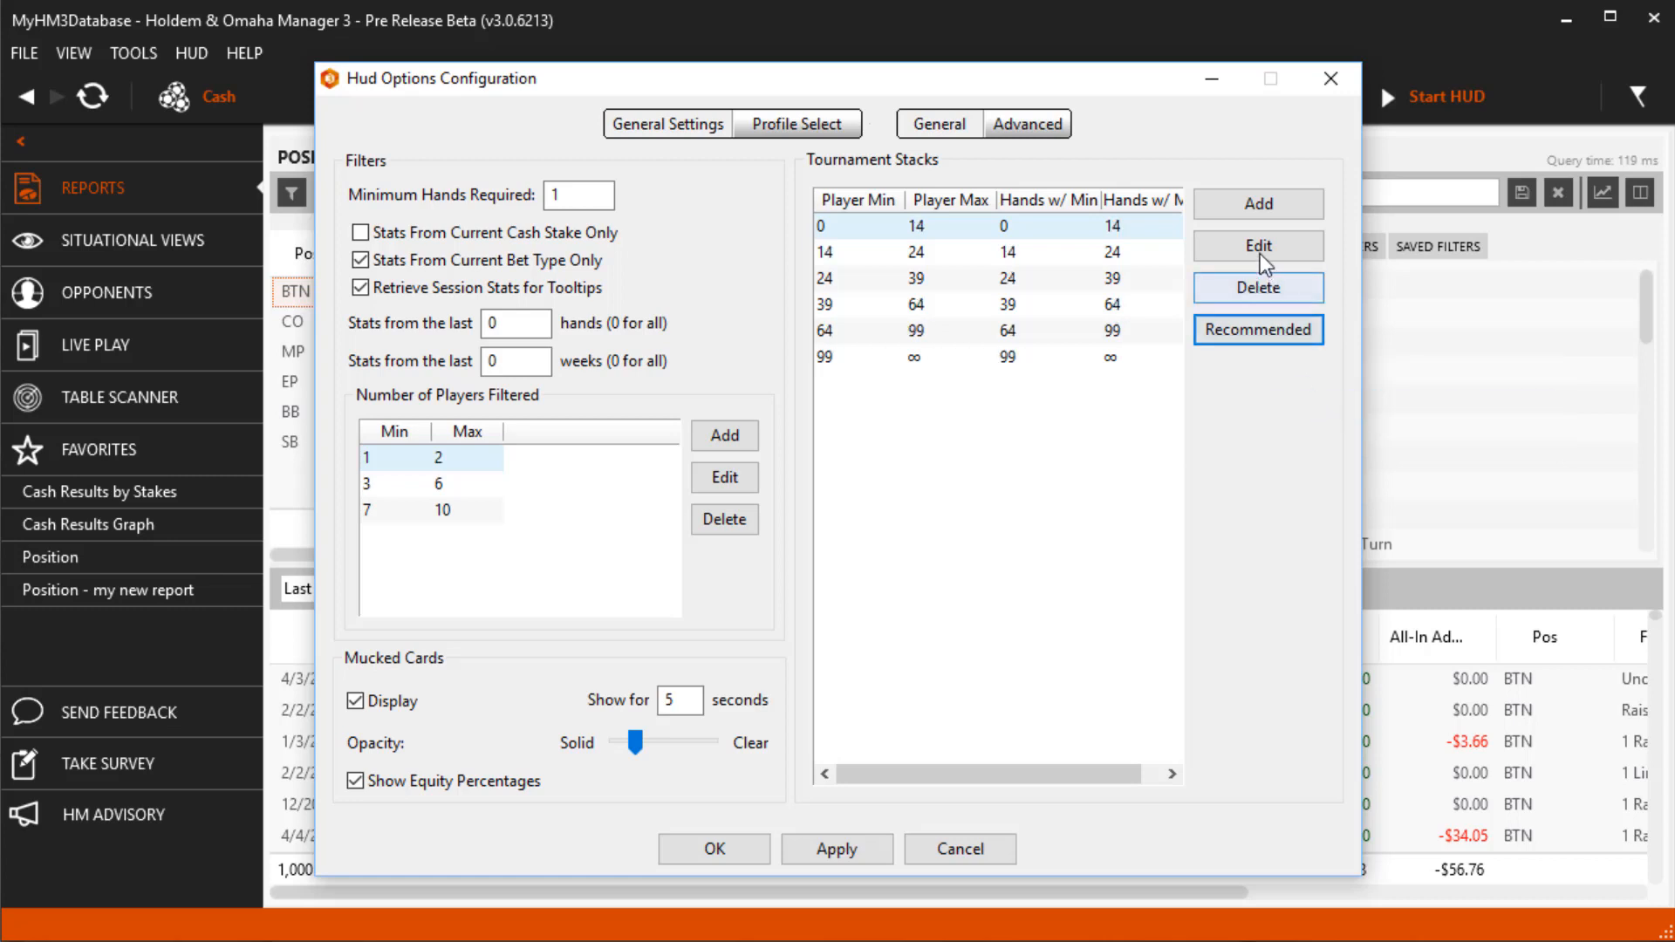
{"action": "left_click", "coordinate": [1258, 246]}
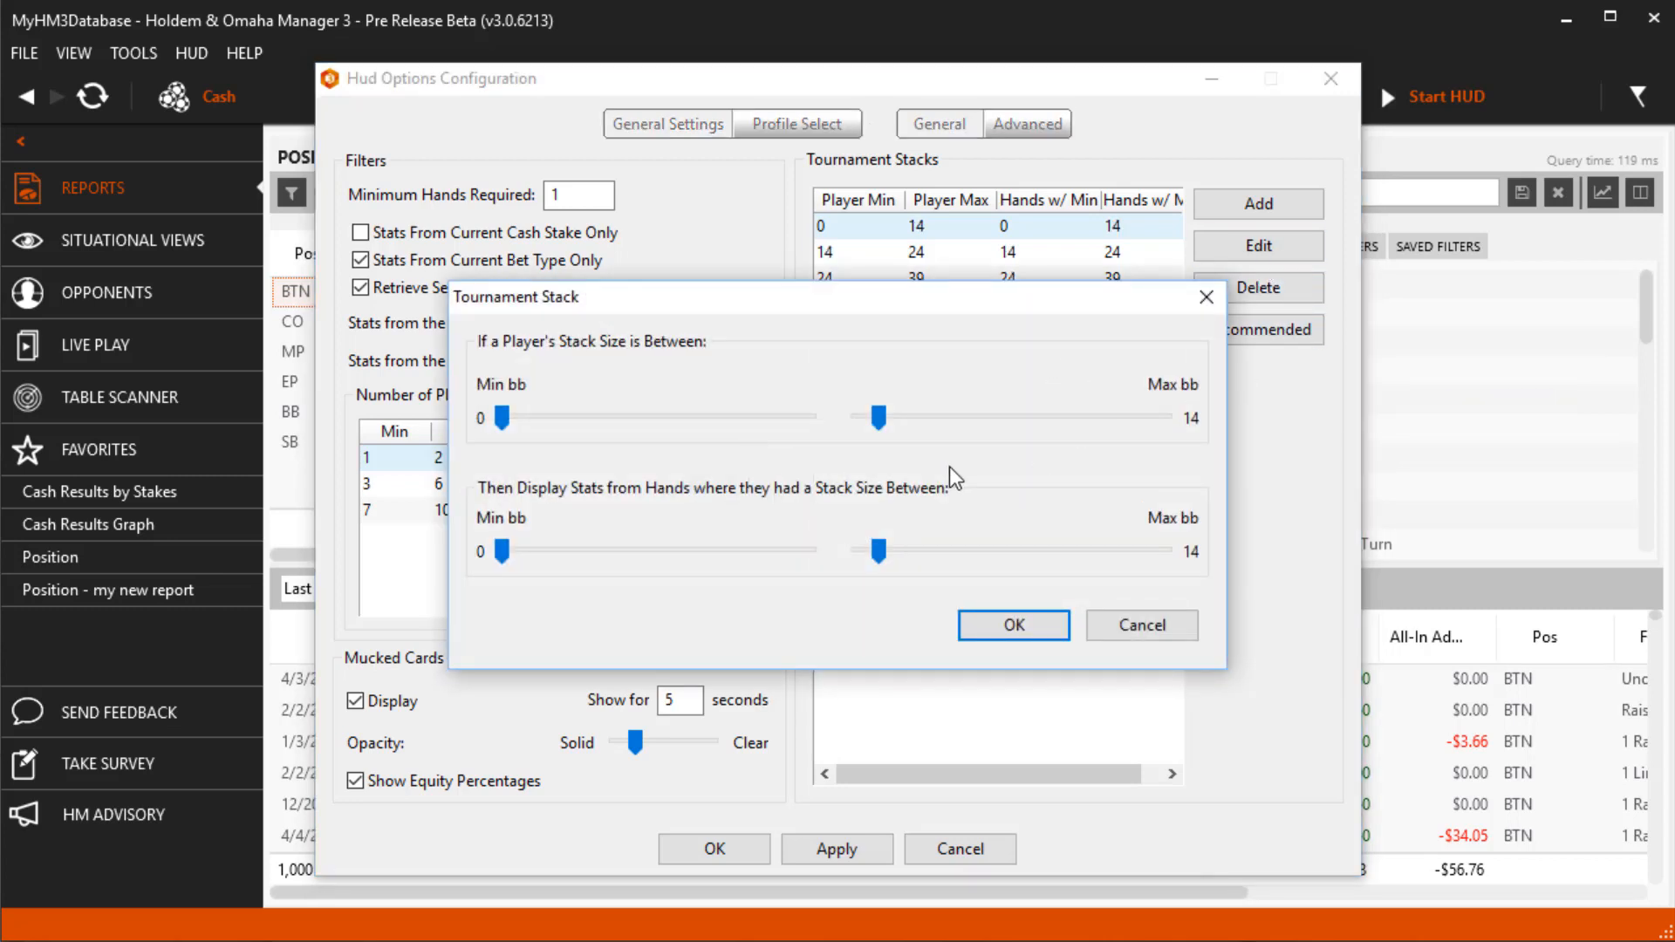
{"action": "left_click", "coordinate": [1011, 625]}
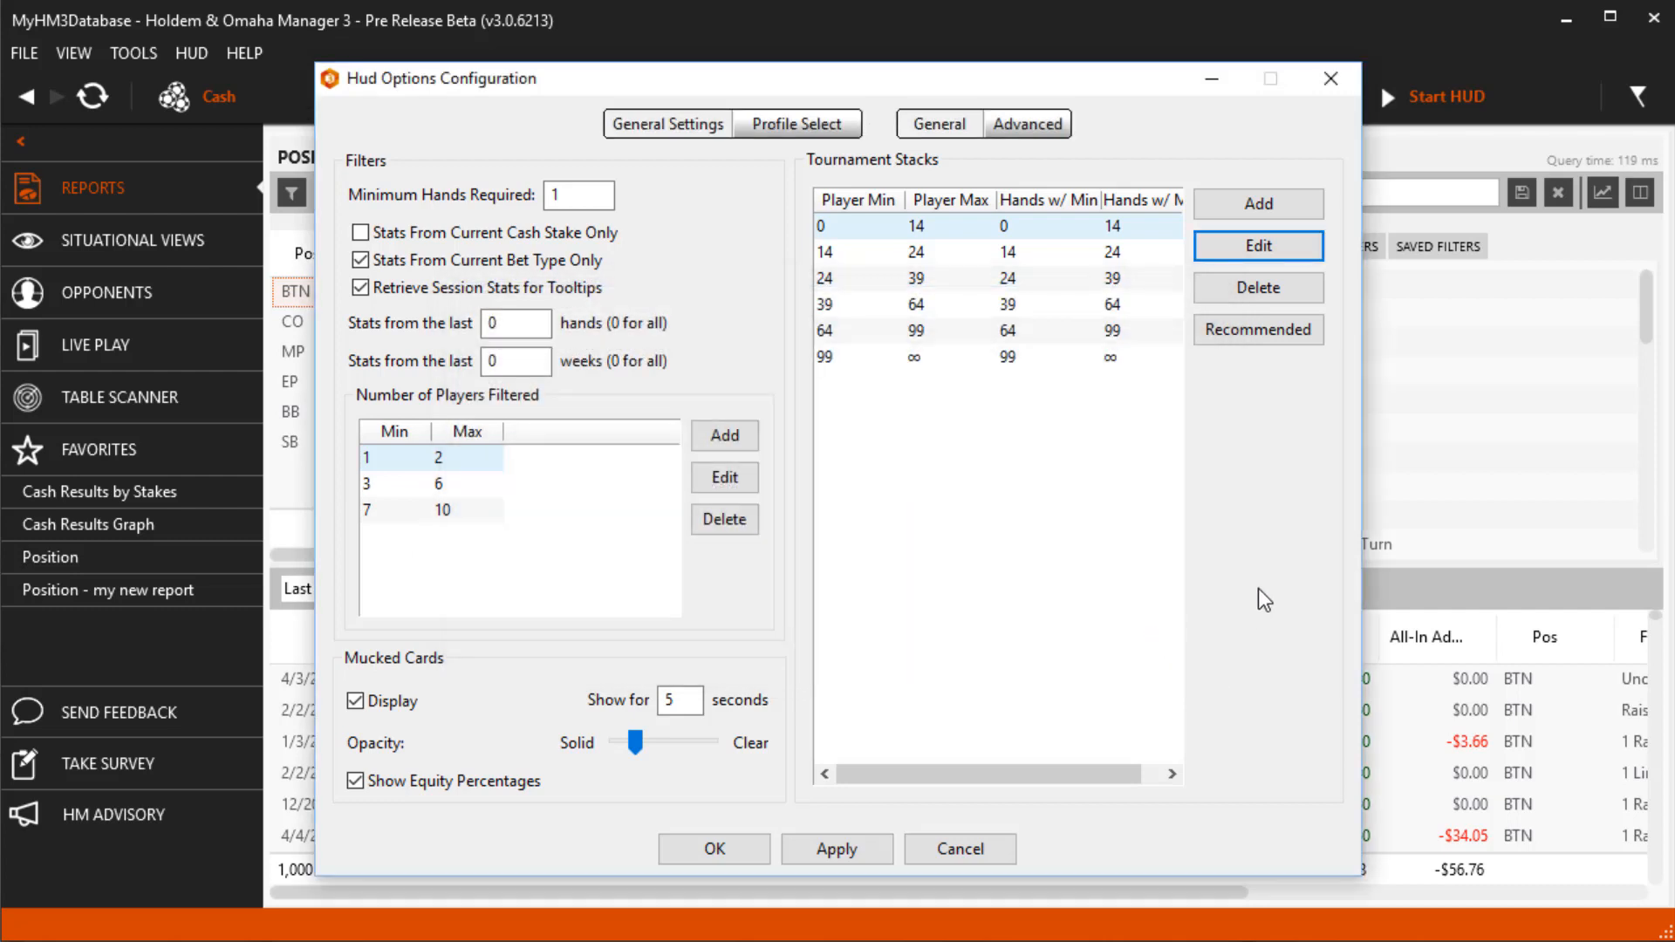